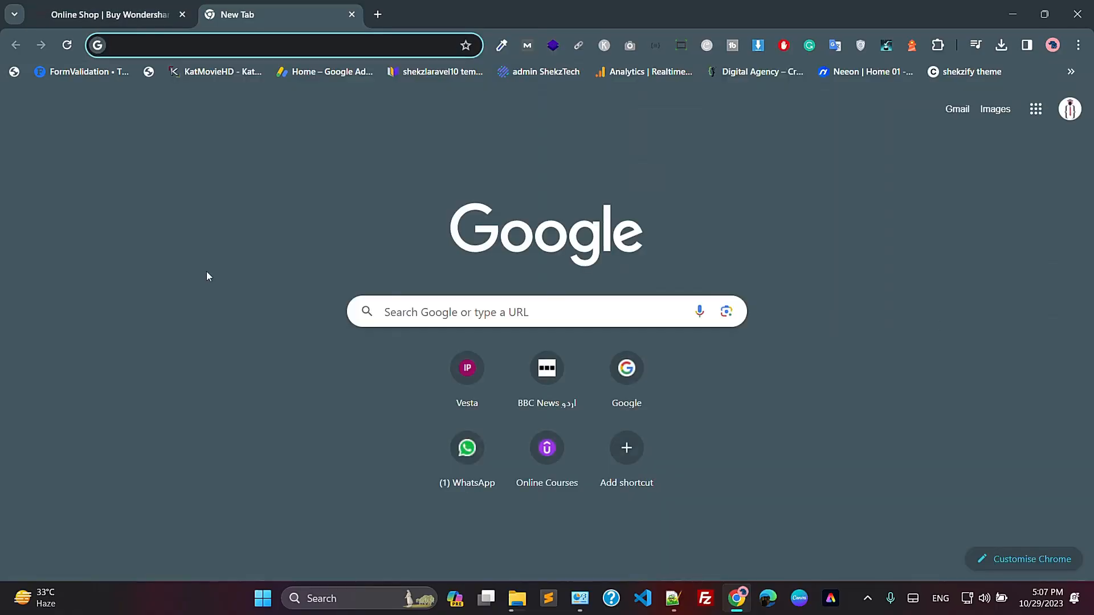
- Search Google for Filmora and browse down to the official Wondershare Filmora listing
type("filmora 12")
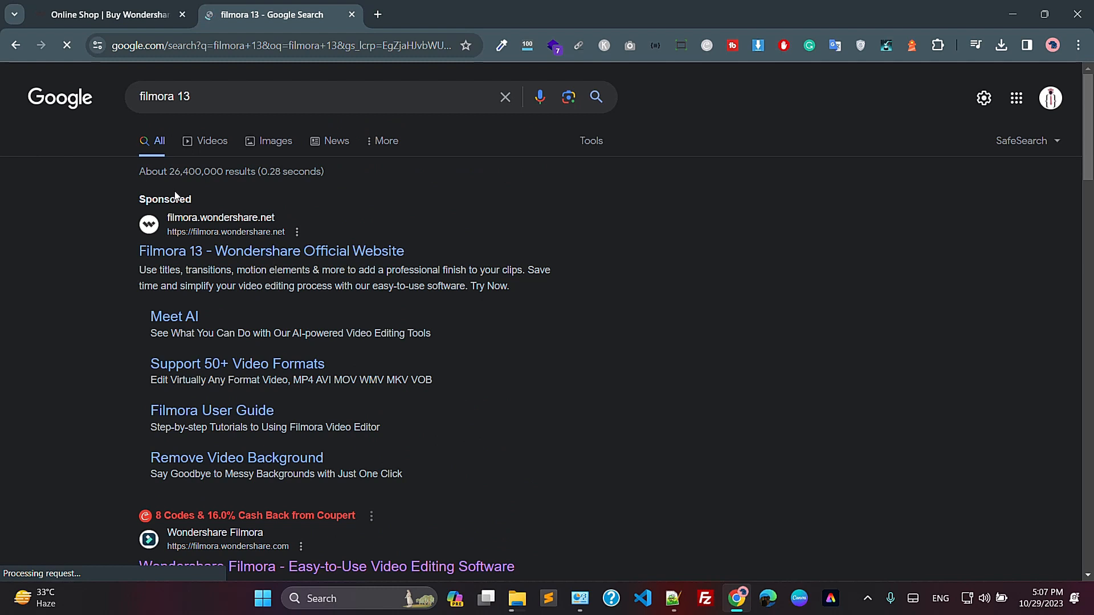
scroll("down", 3)
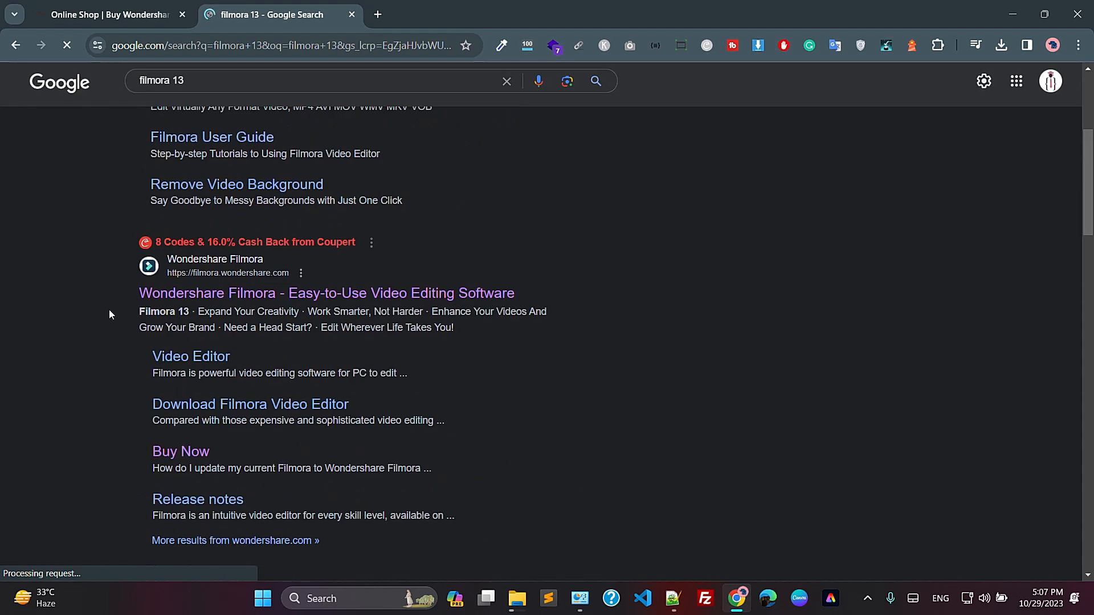
- Go to the official Wondershare Filmora homepage and scroll through its AI feature sections
left_click(326, 293)
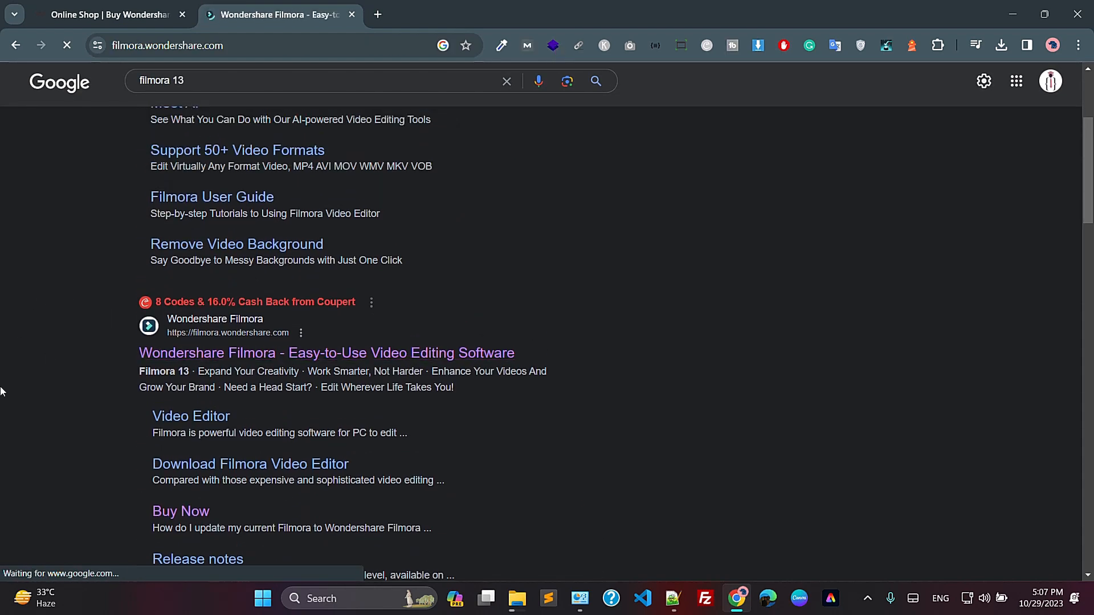
left_click(326, 354)
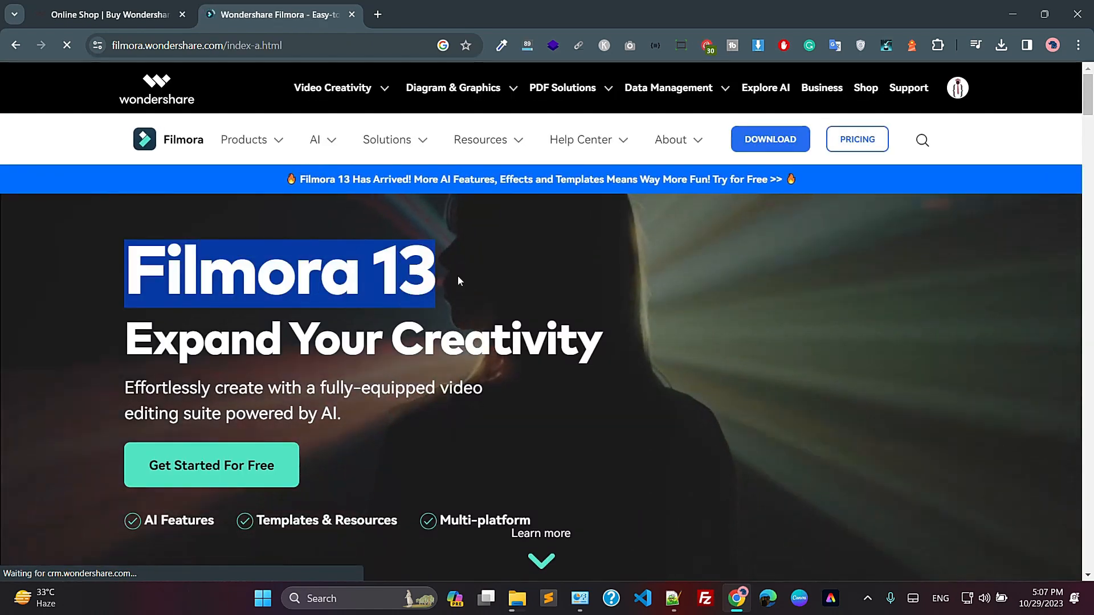
scroll("down", 3)
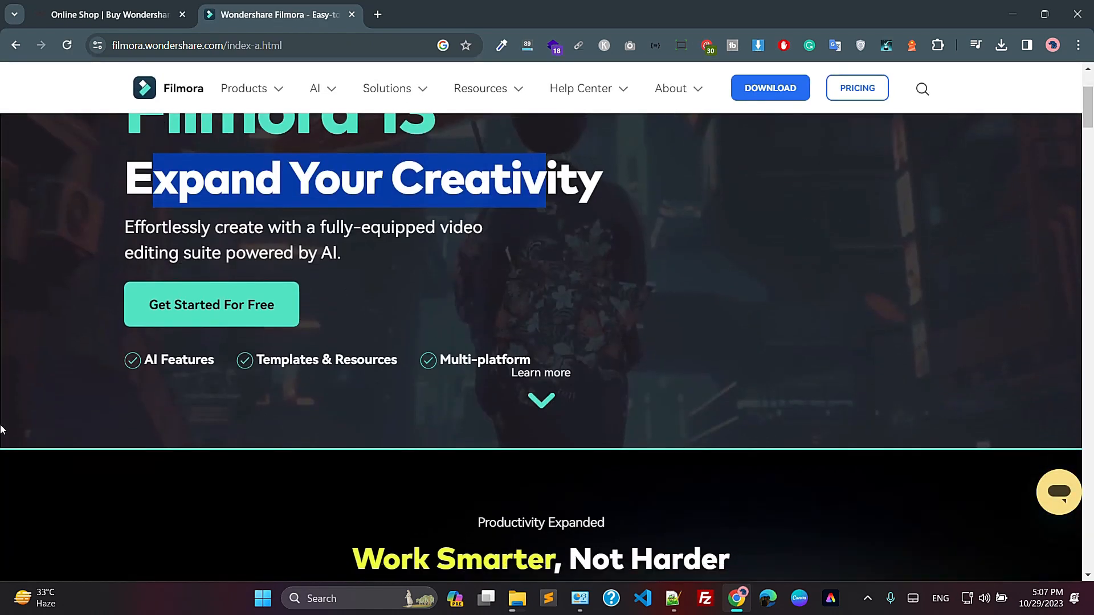
scroll("down", 3)
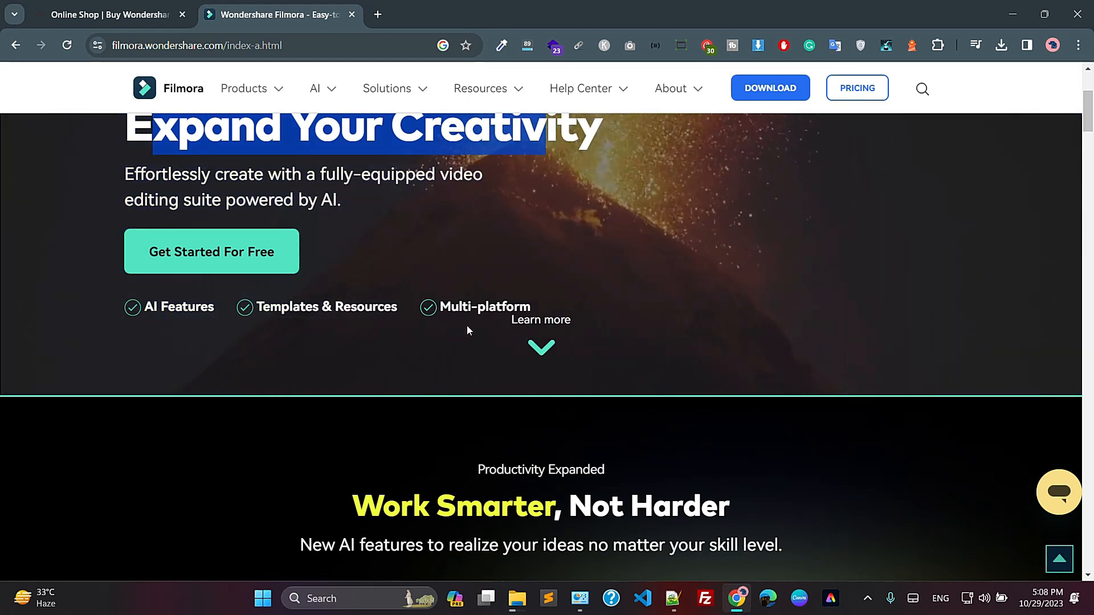
scroll("down", 3)
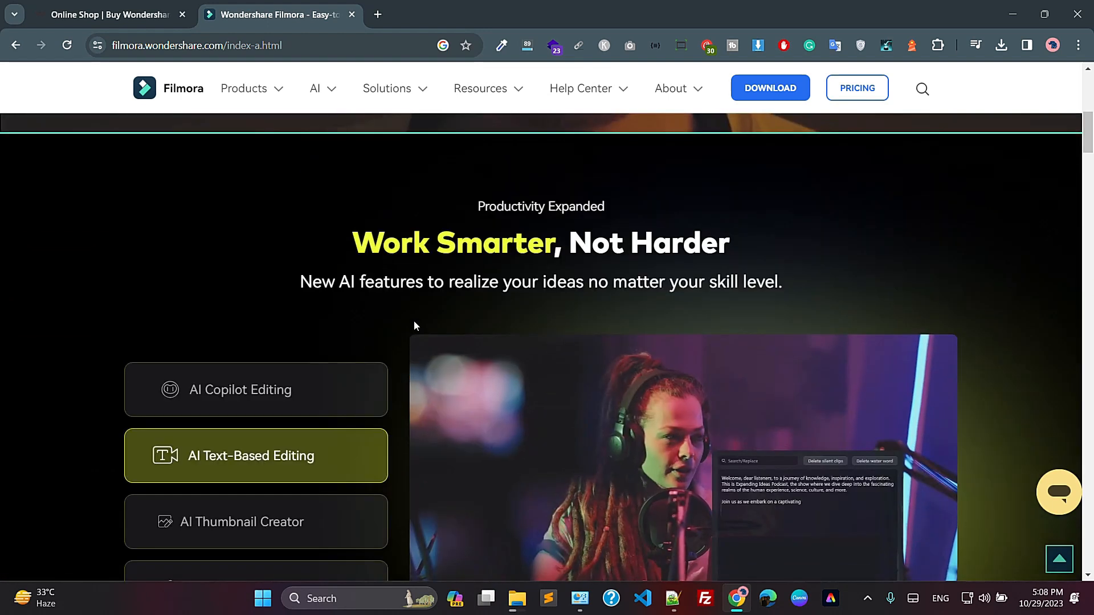
scroll("down", 3)
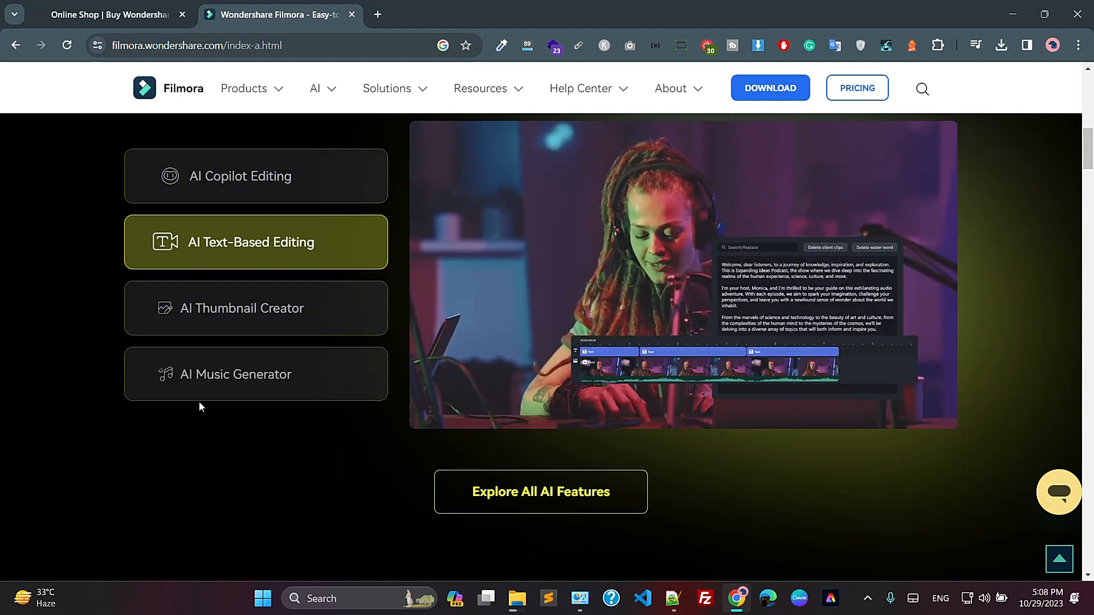
scroll("down", 3)
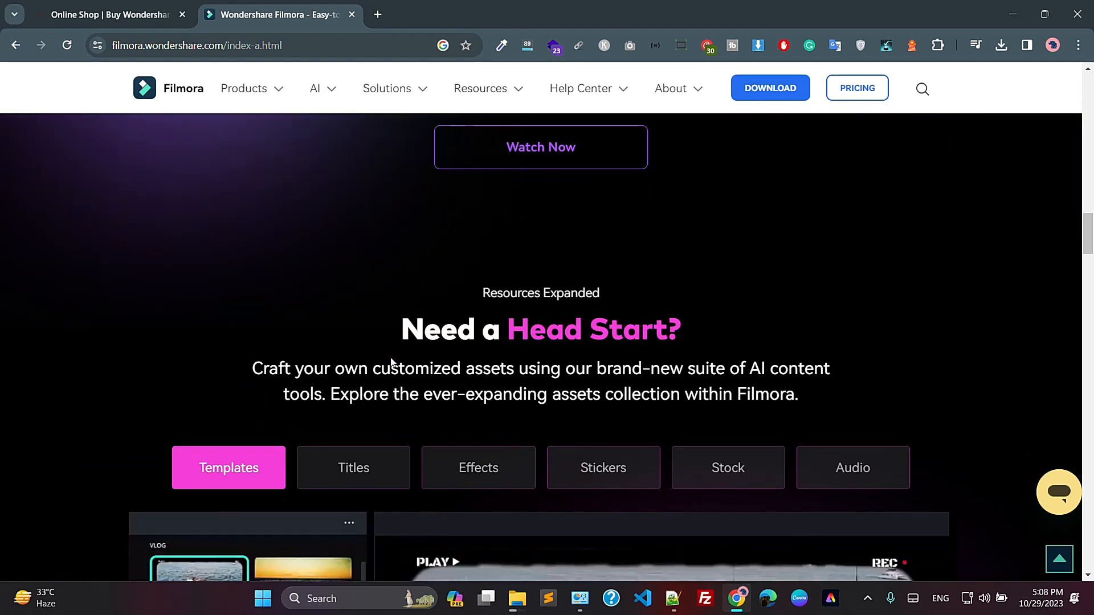
scroll("down", 3)
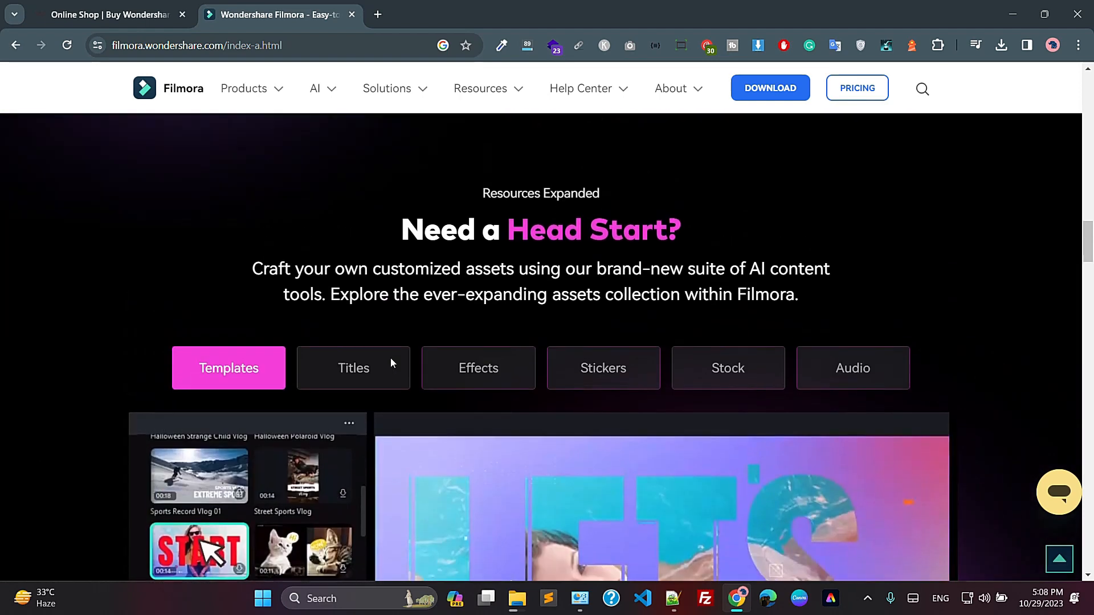
- Review the Titles, Stickers and Stock asset samples in the resource section
left_click(353, 367)
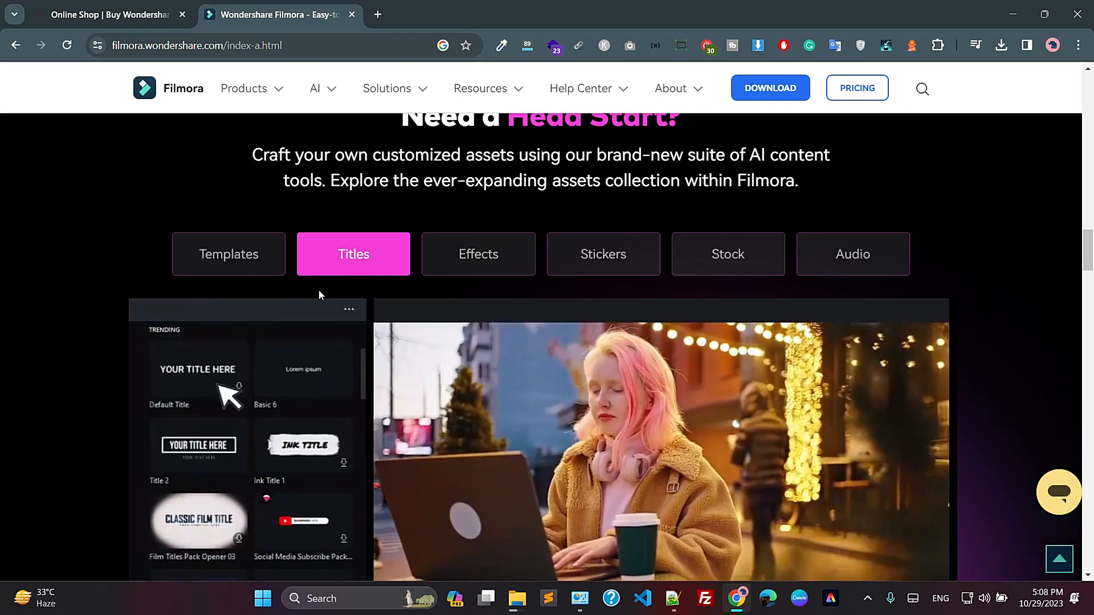
left_click(479, 254)
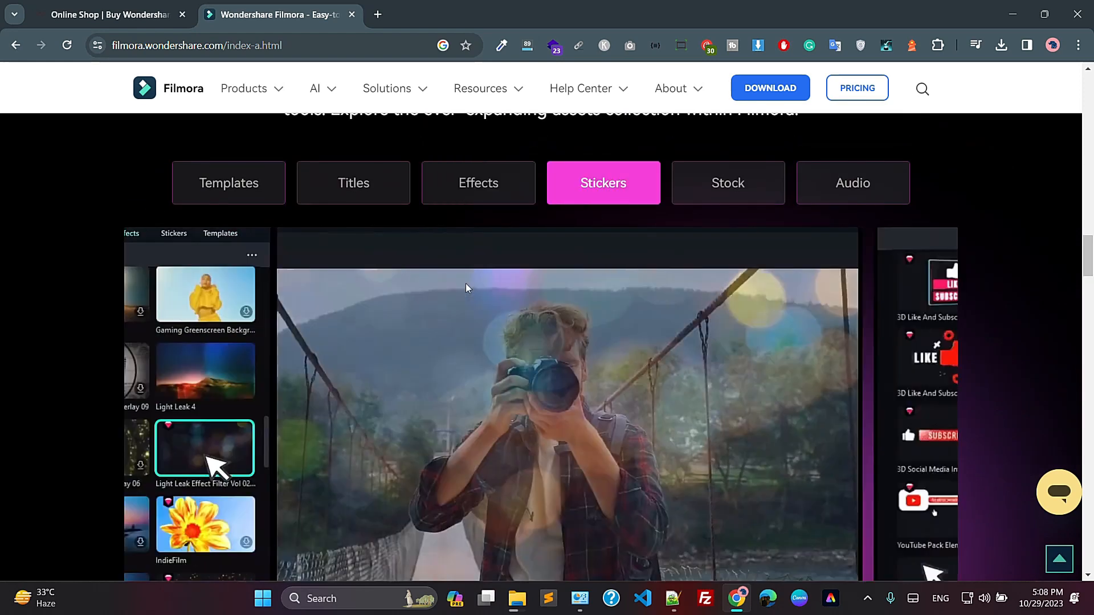
left_click(728, 183)
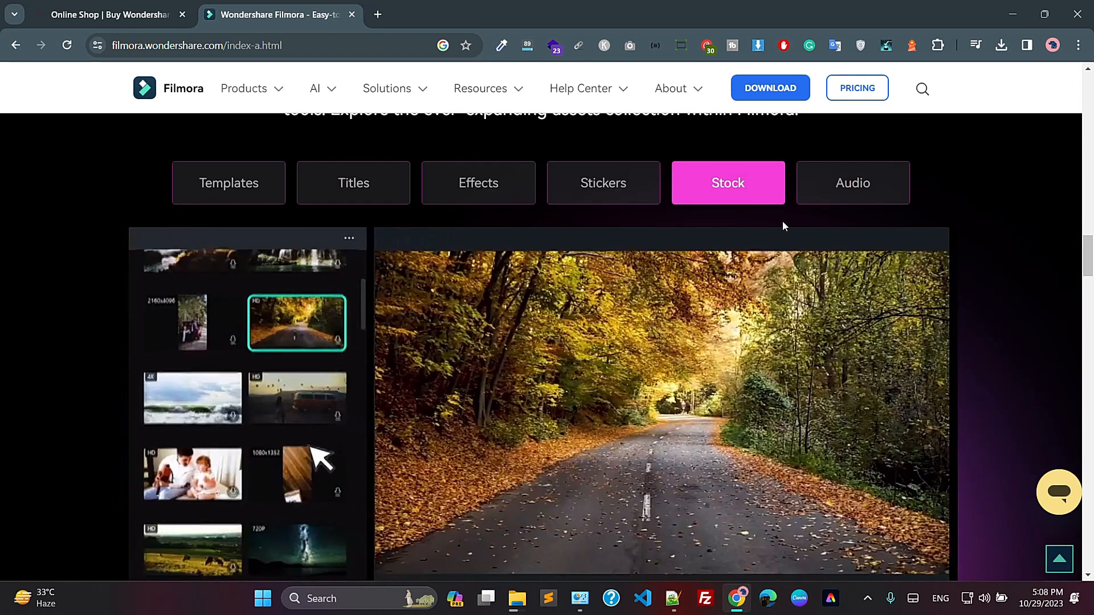
scroll("down", 3)
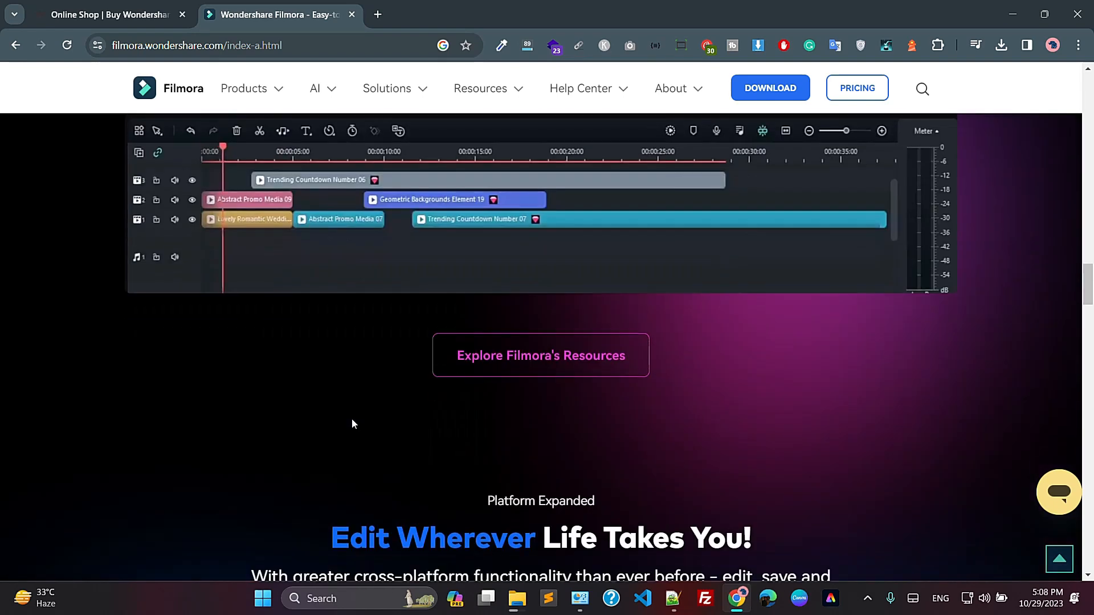
scroll("down", 3)
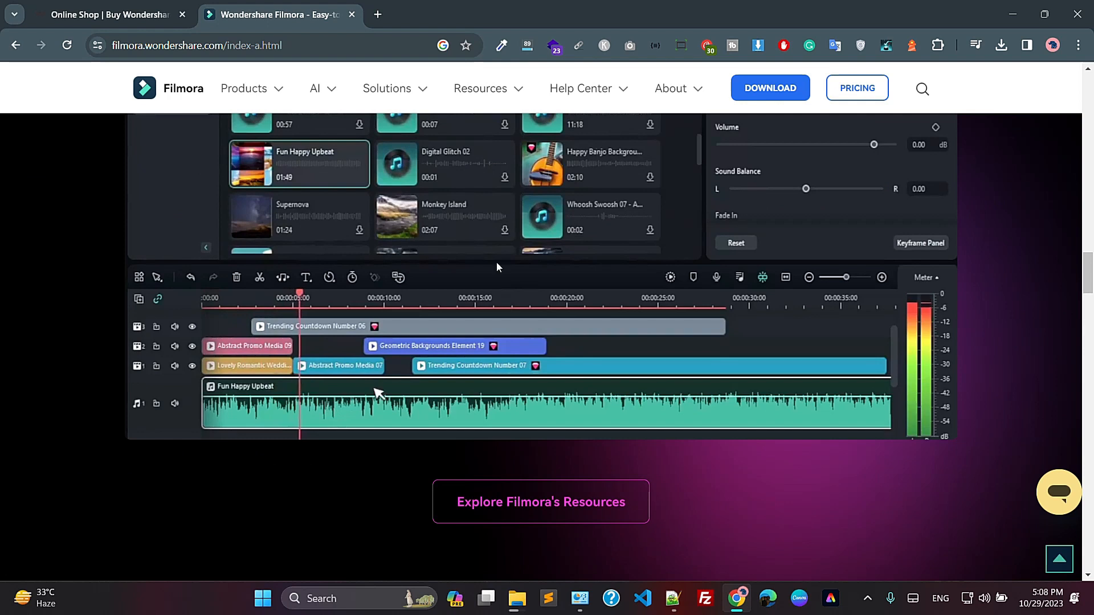
- Start the Filmora installer download from the header, with the download guidance page in another tab
left_click(771, 88)
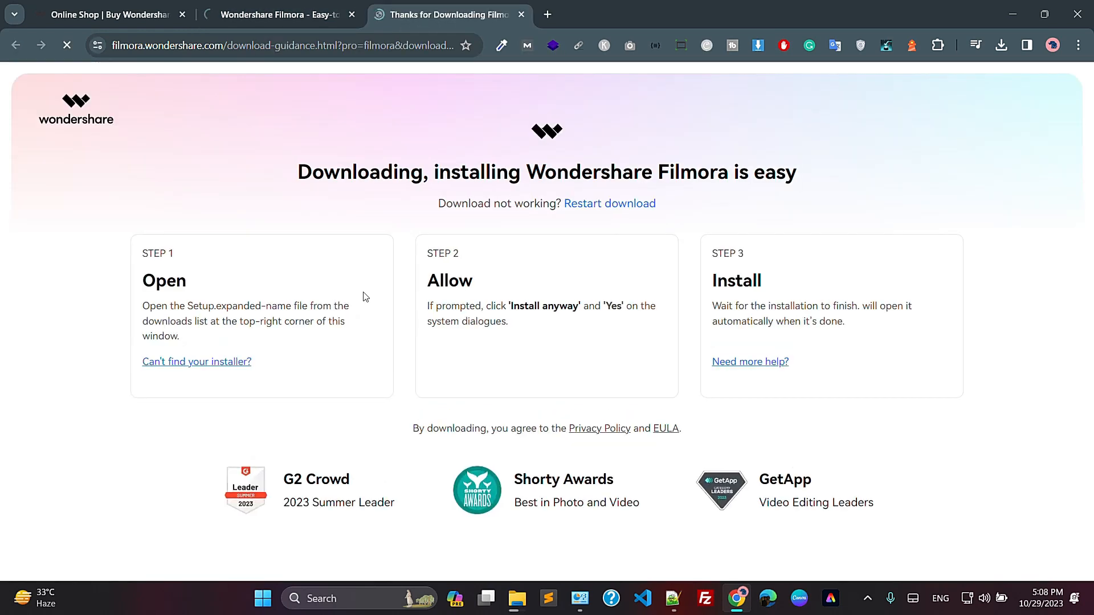
left_click(285, 14)
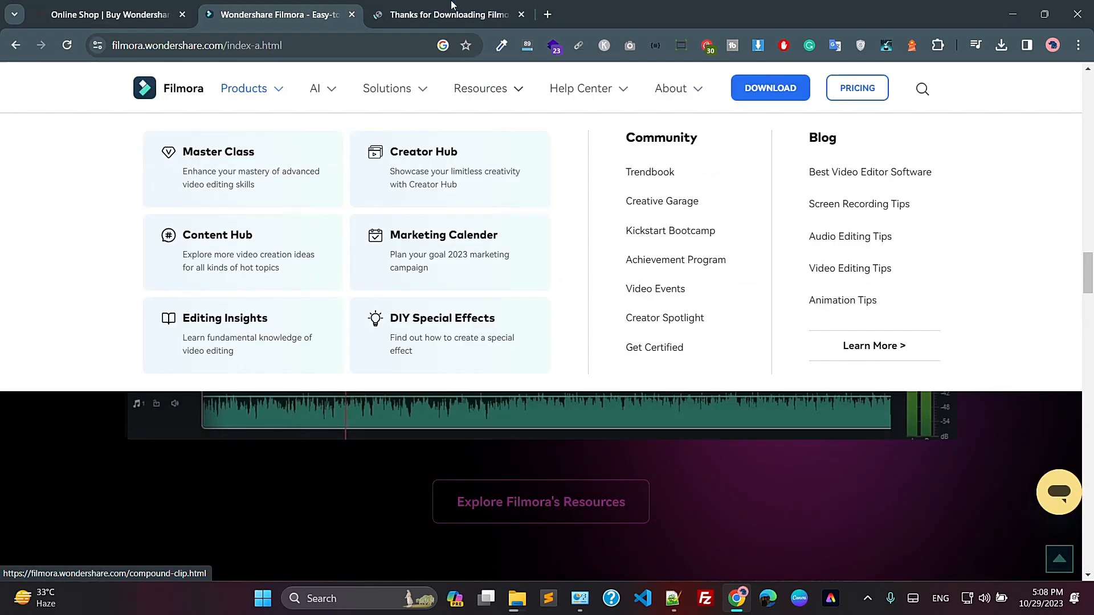
left_click(770, 88)
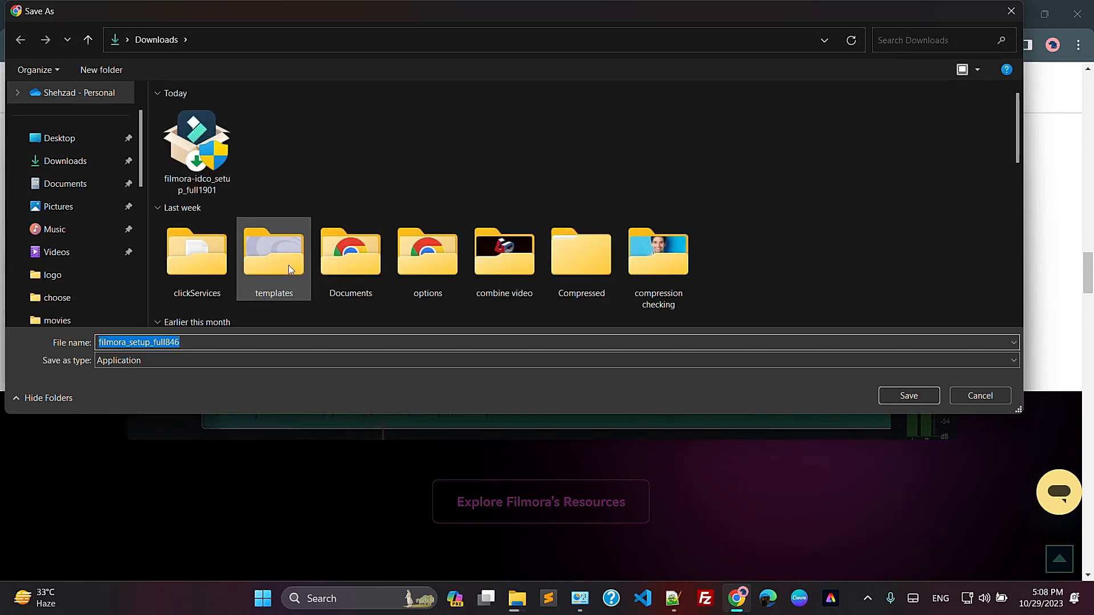
mouse_move(290, 270)
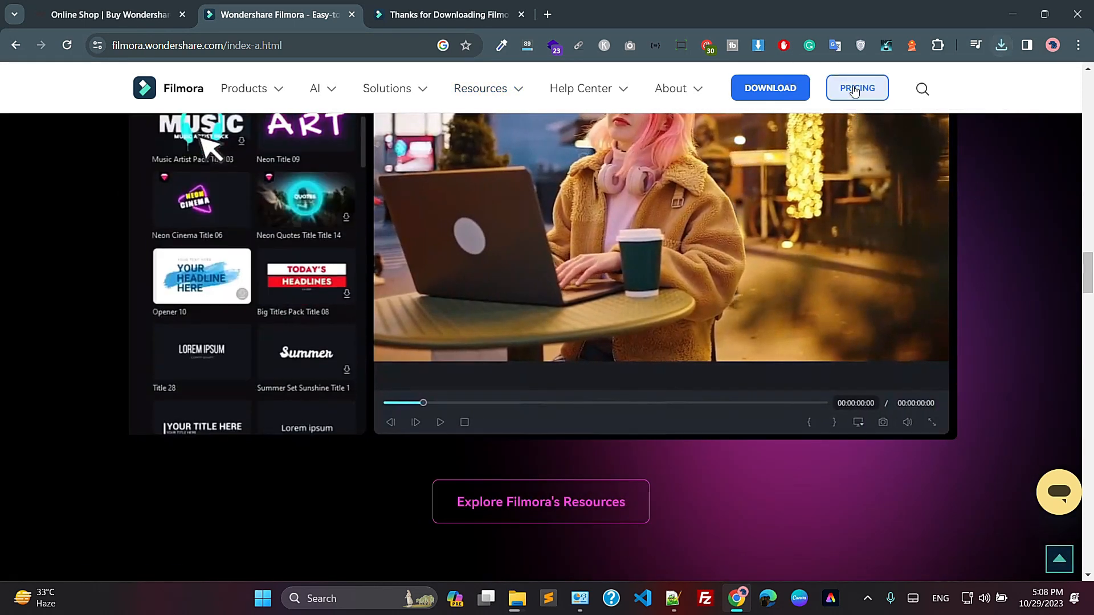
left_click(857, 88)
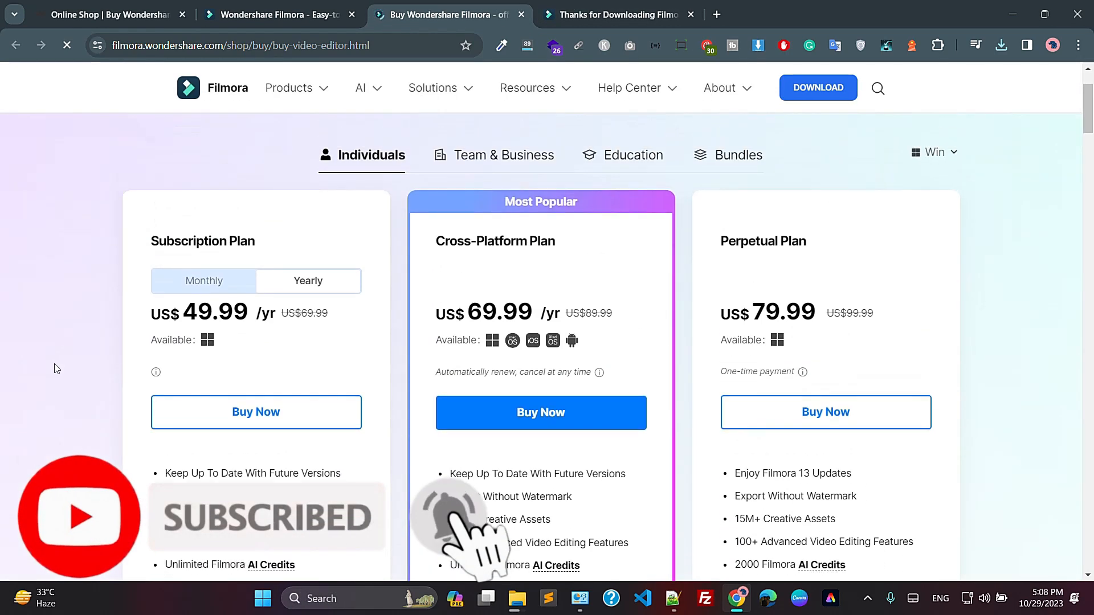
scroll("down", 3)
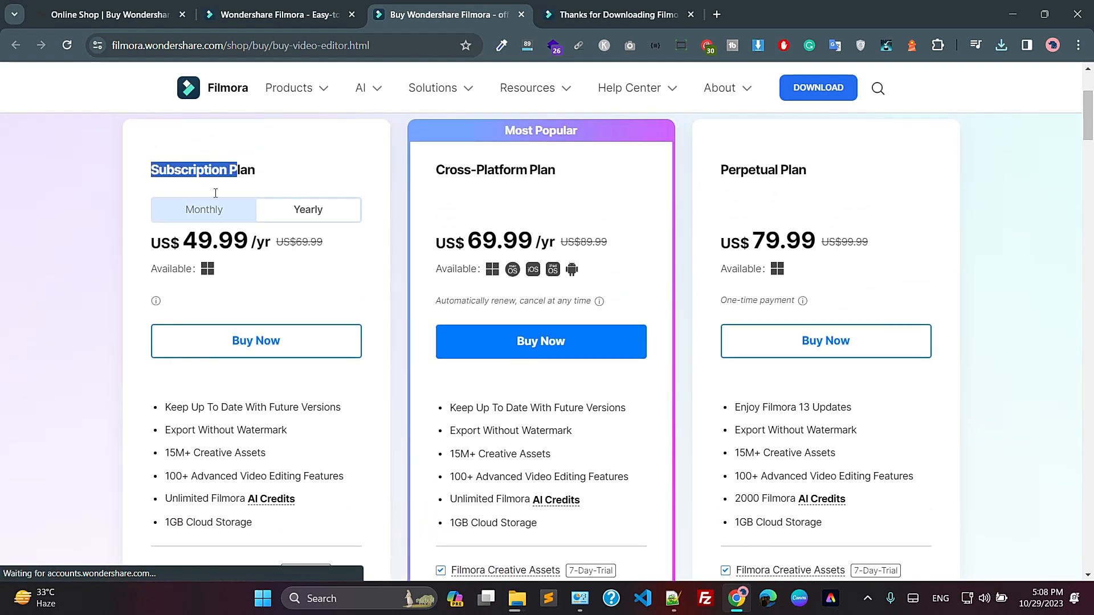
scroll("down", 3)
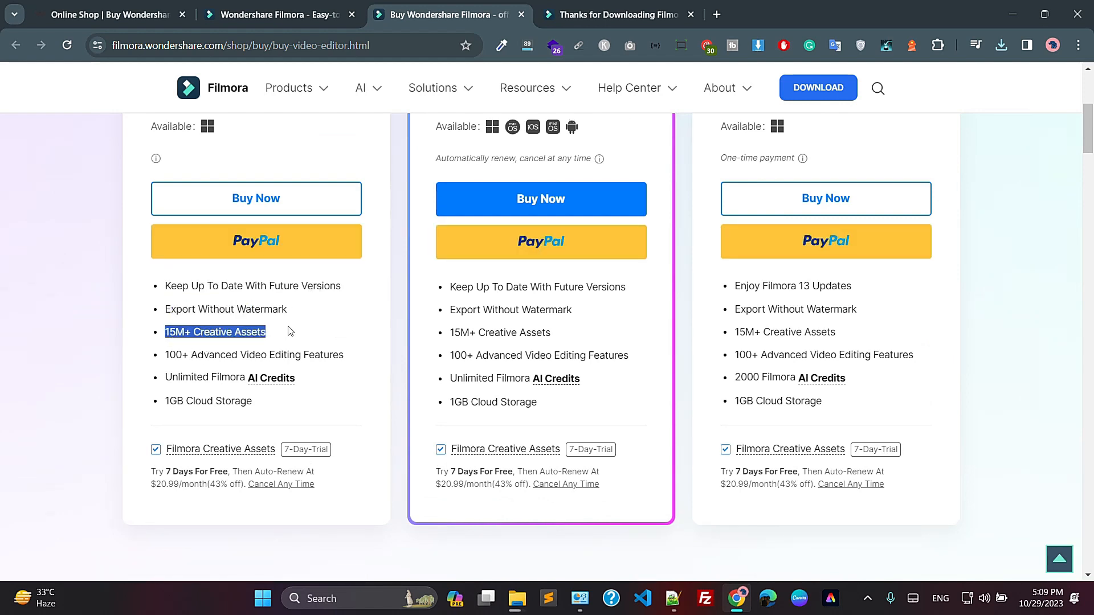
mouse_move(173, 387)
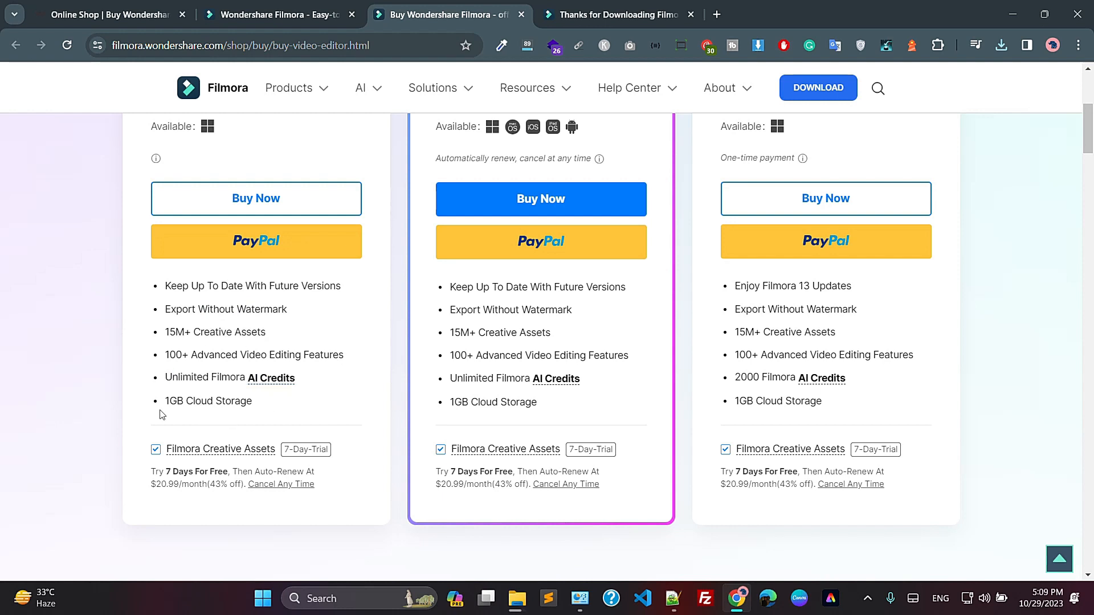
mouse_move(187, 421)
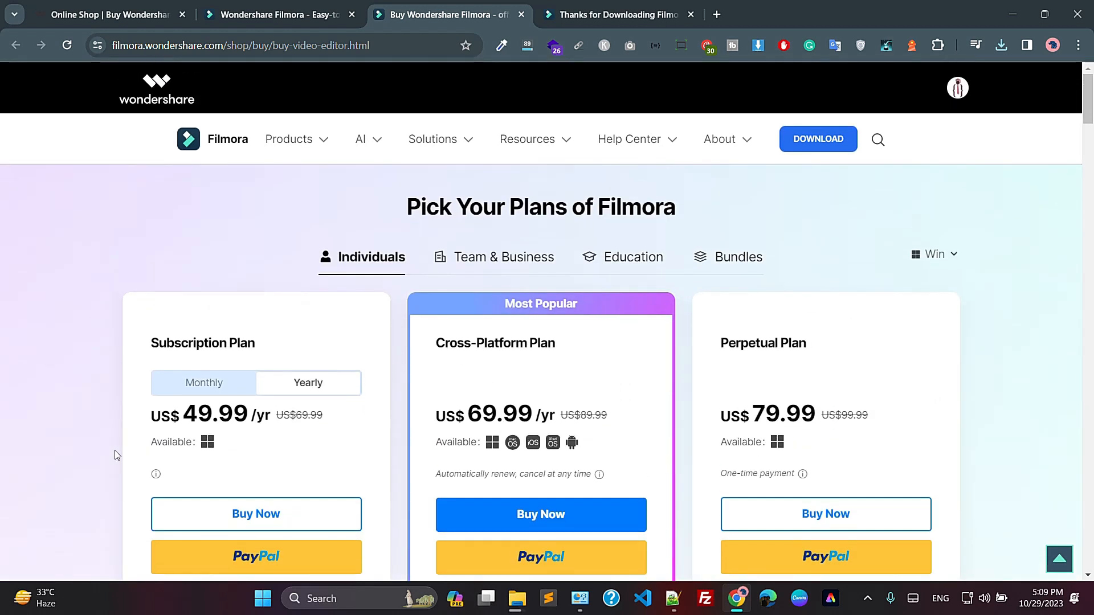
scroll("down", 3)
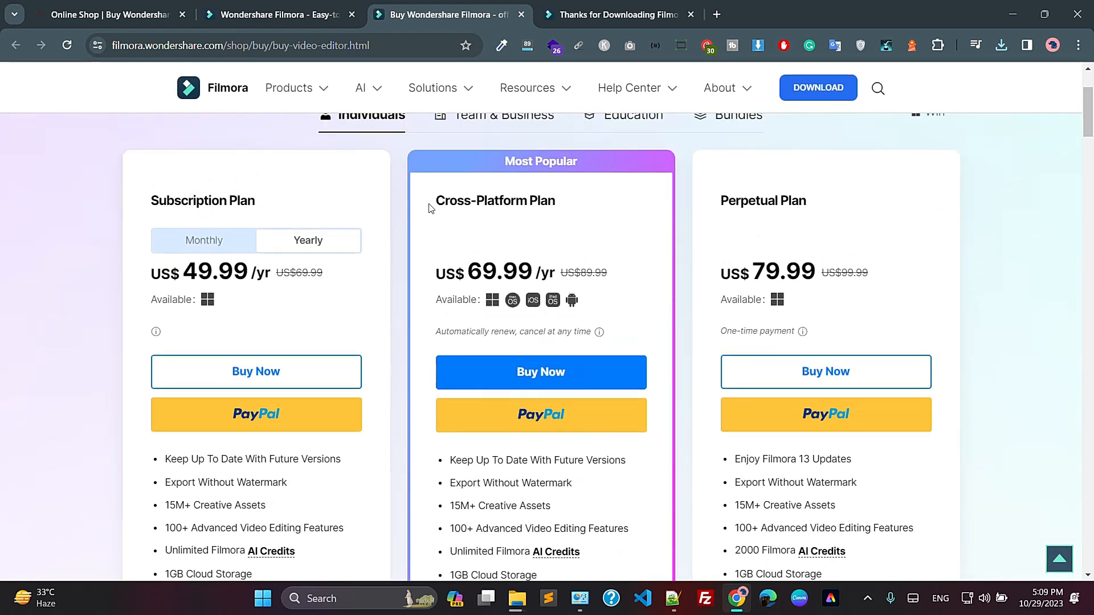
scroll("down", 3)
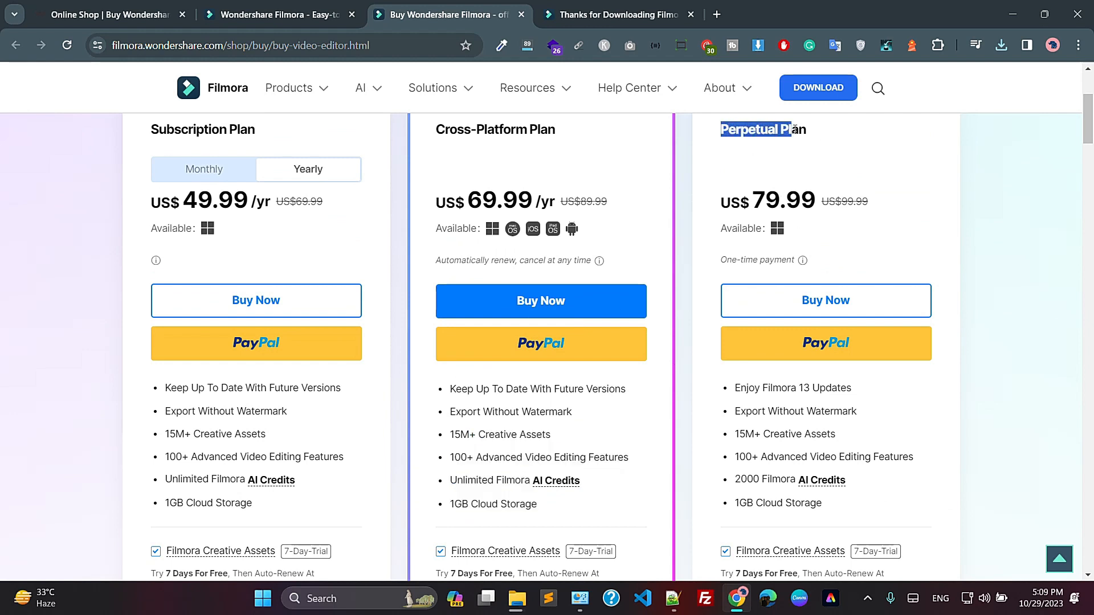
left_click(752, 158)
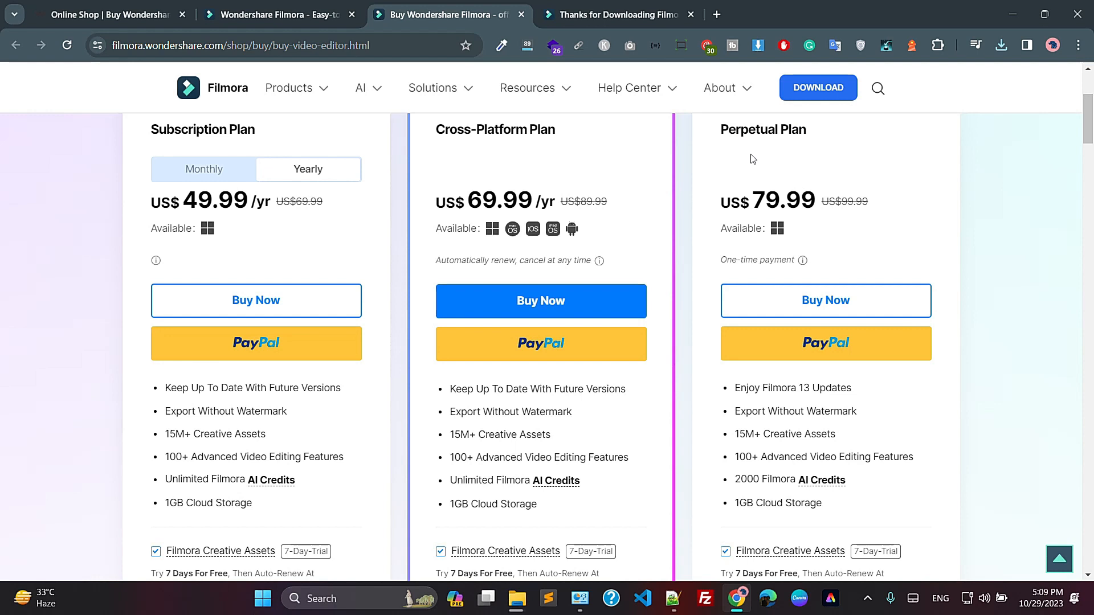
scroll("down", 3)
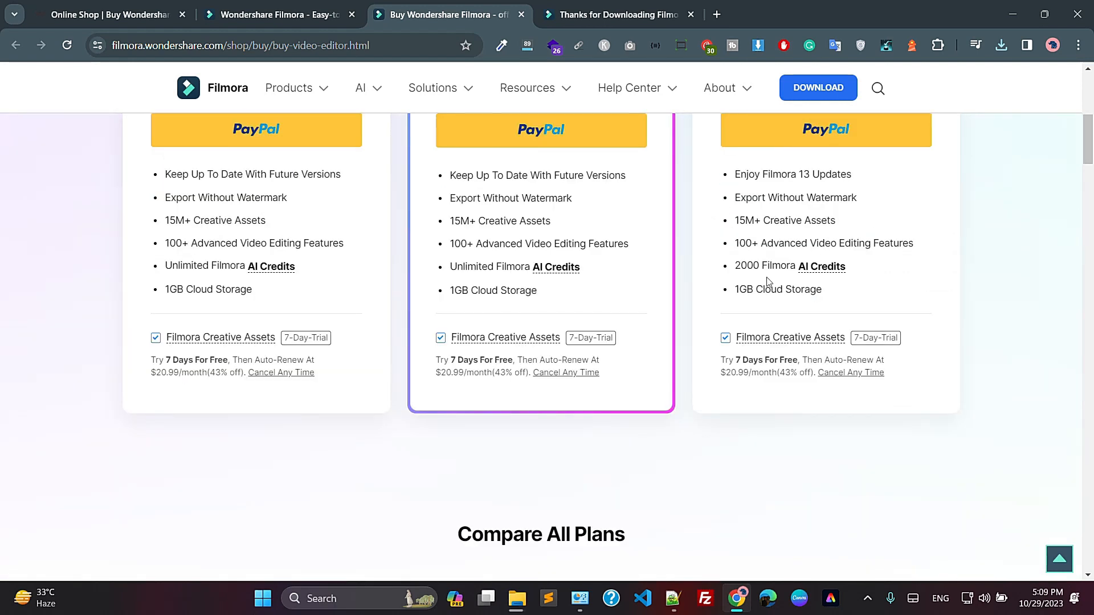
scroll("up", 3)
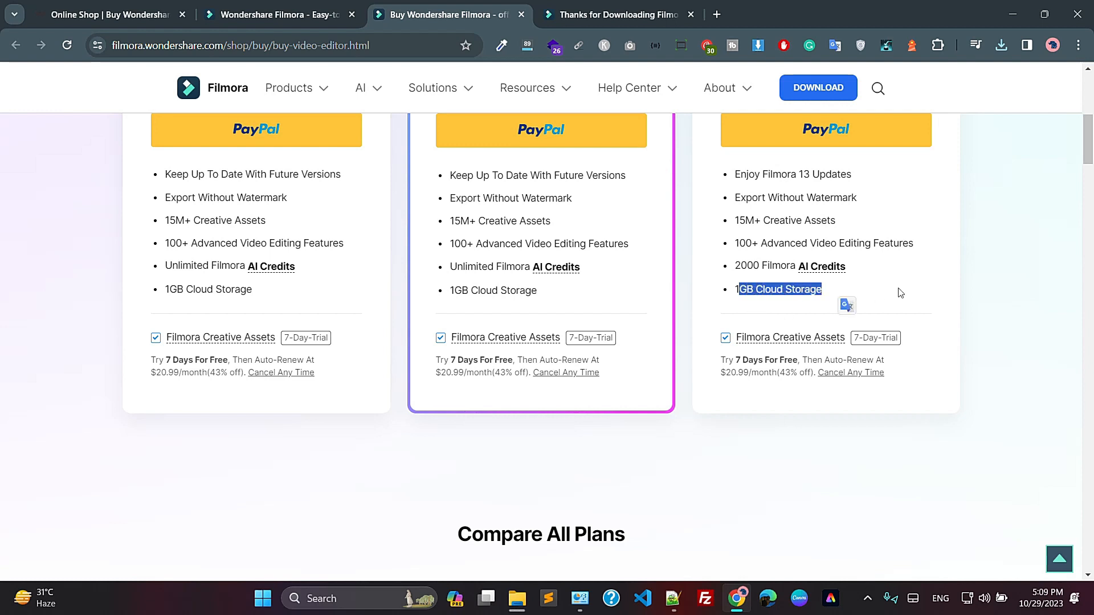
scroll("down", 3)
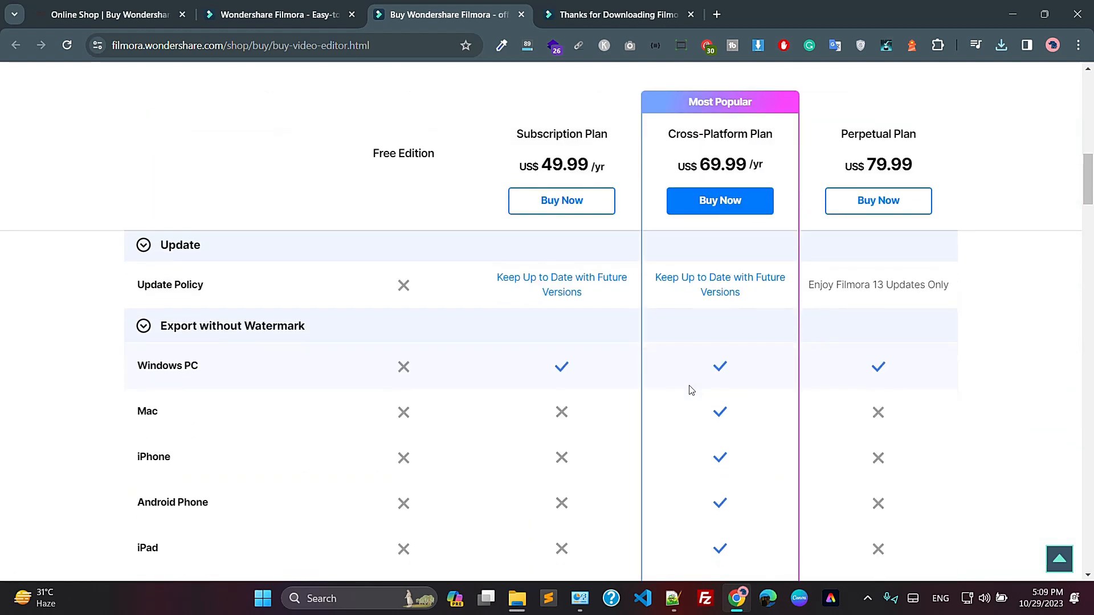
scroll("down", 3)
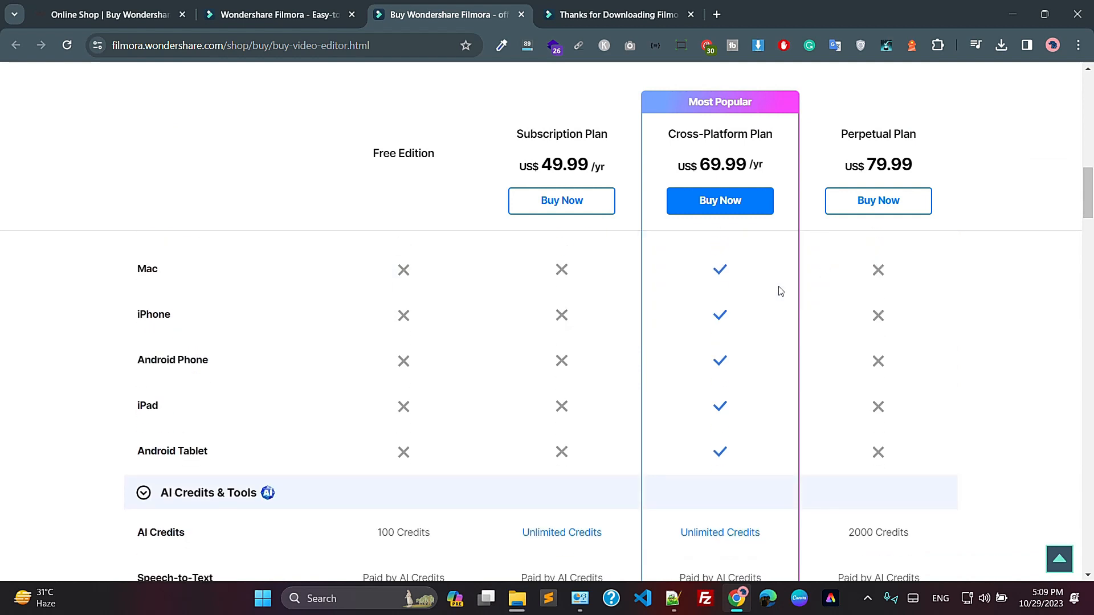
mouse_move(846, 353)
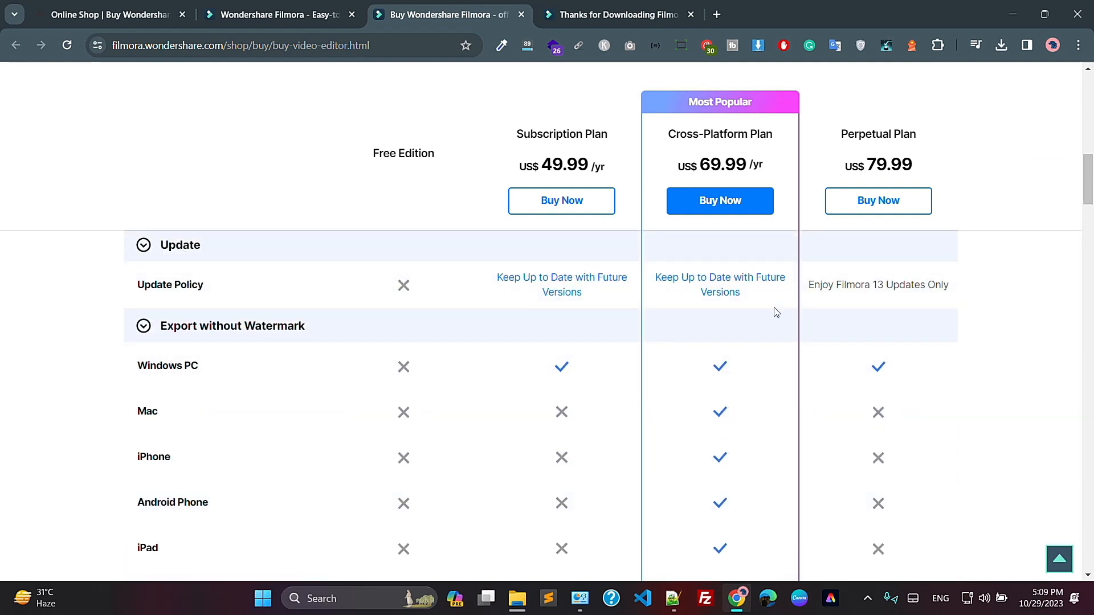
scroll("down", 3)
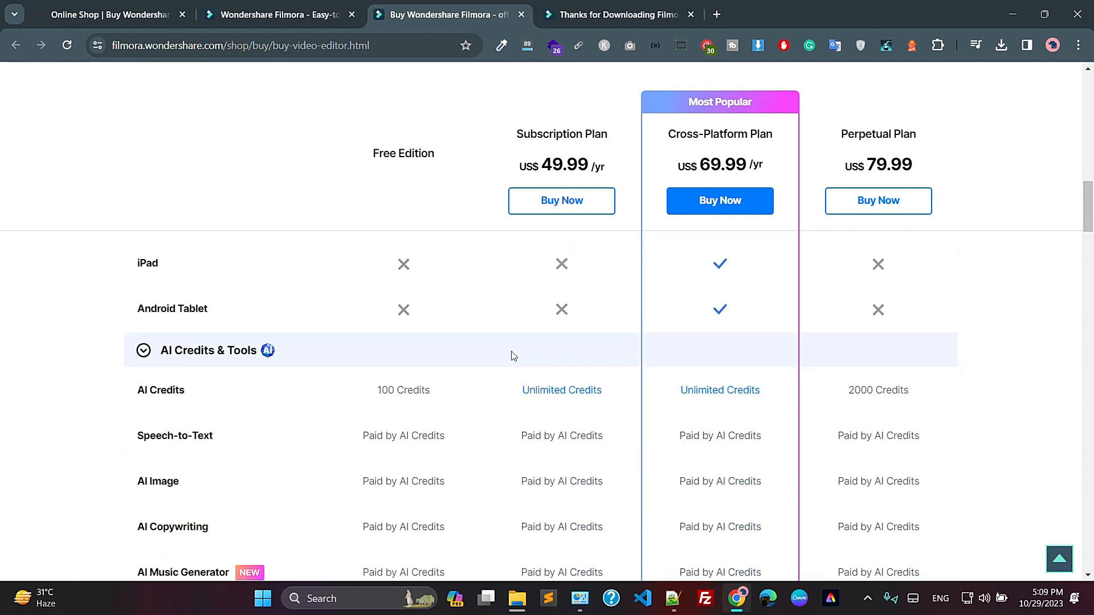
scroll("down", 3)
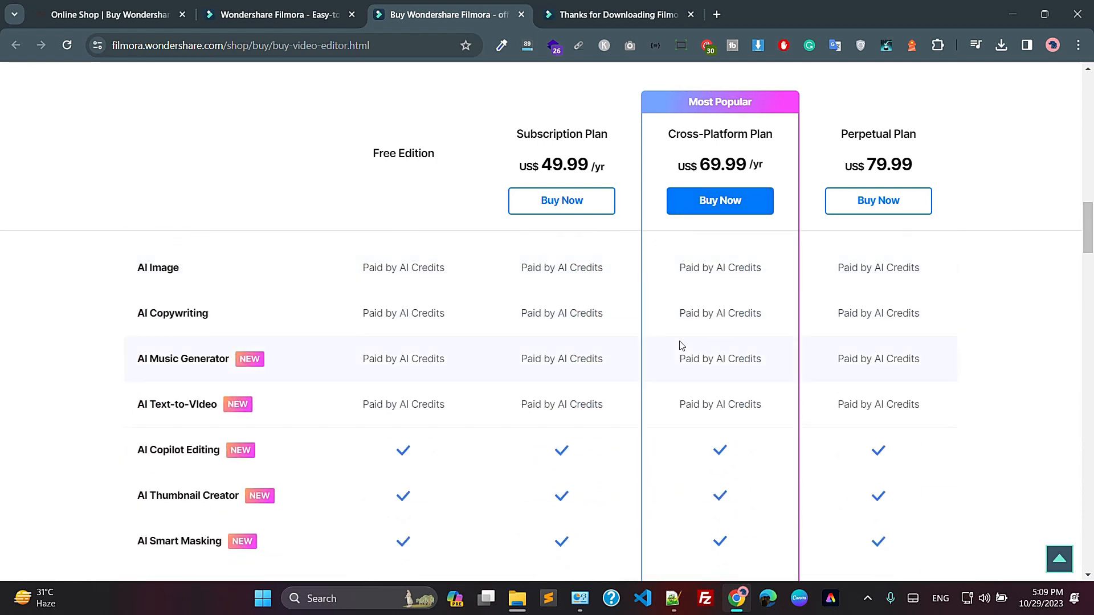
scroll("down", 3)
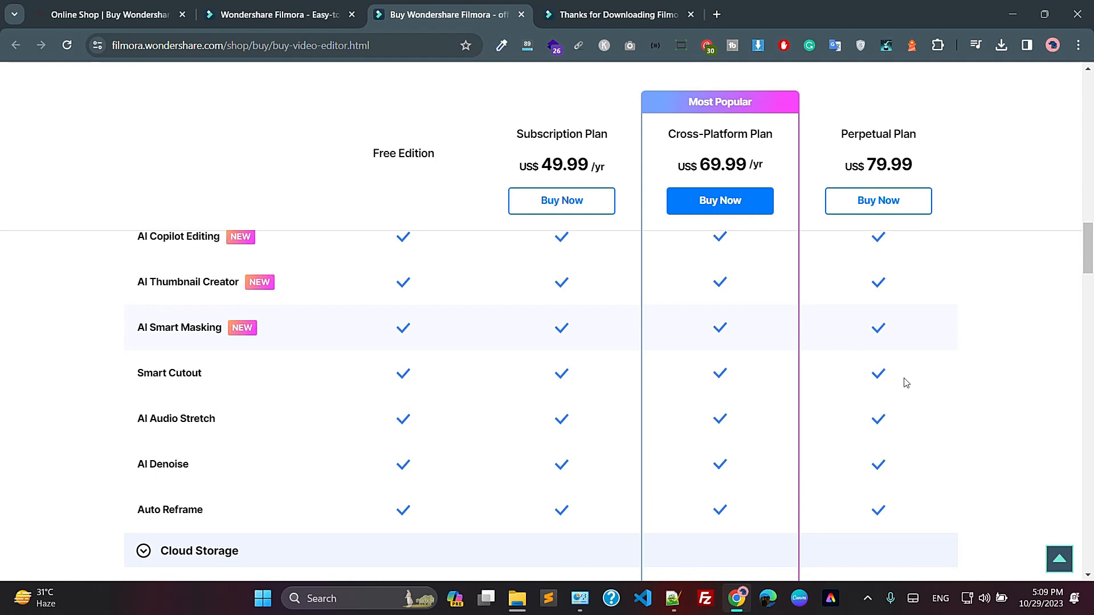
scroll("down", 3)
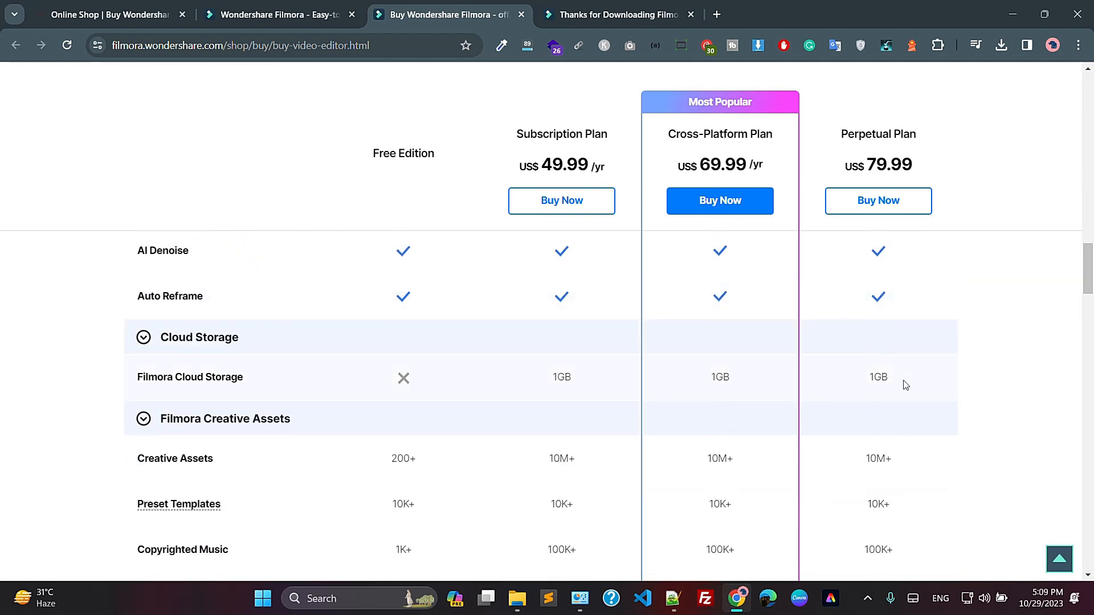
scroll("down", 3)
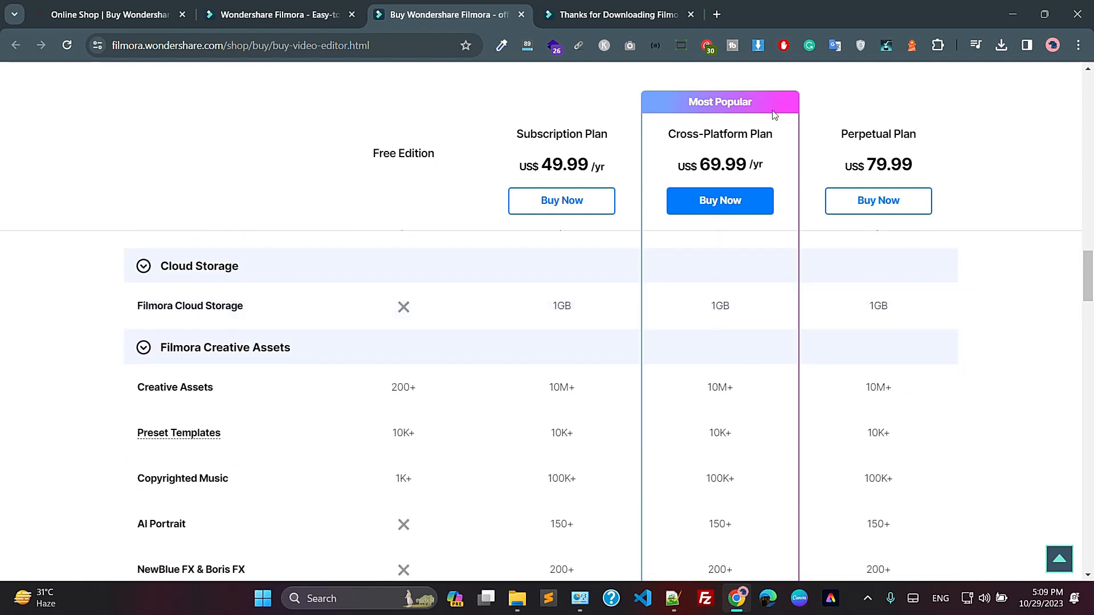
scroll("down", 3)
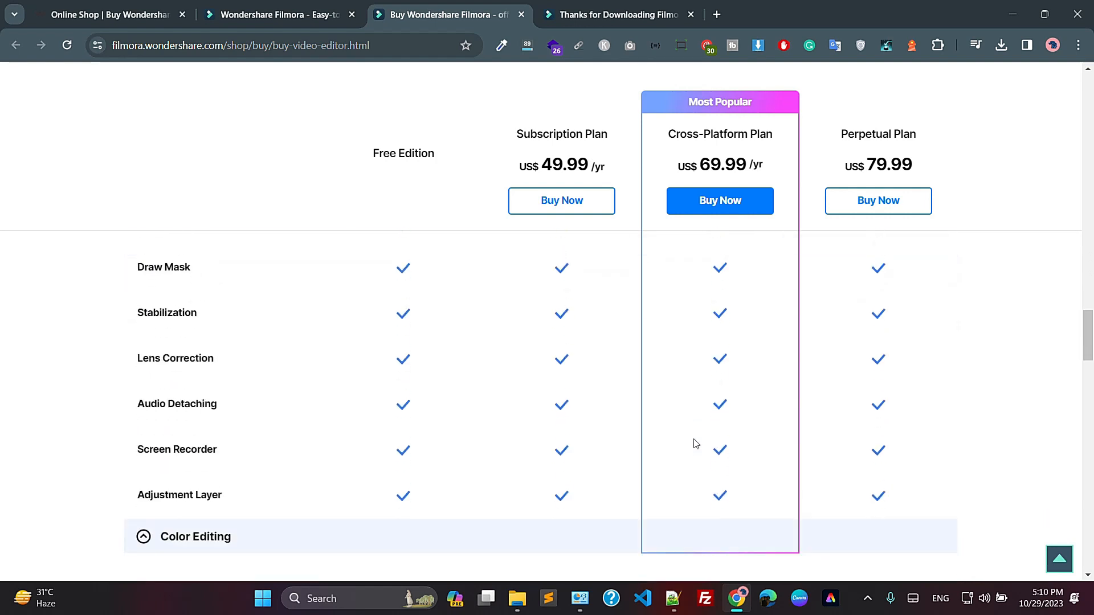
- Run filmora_setup_full846.exe from Chrome's recent downloads panel
scroll("down", 3)
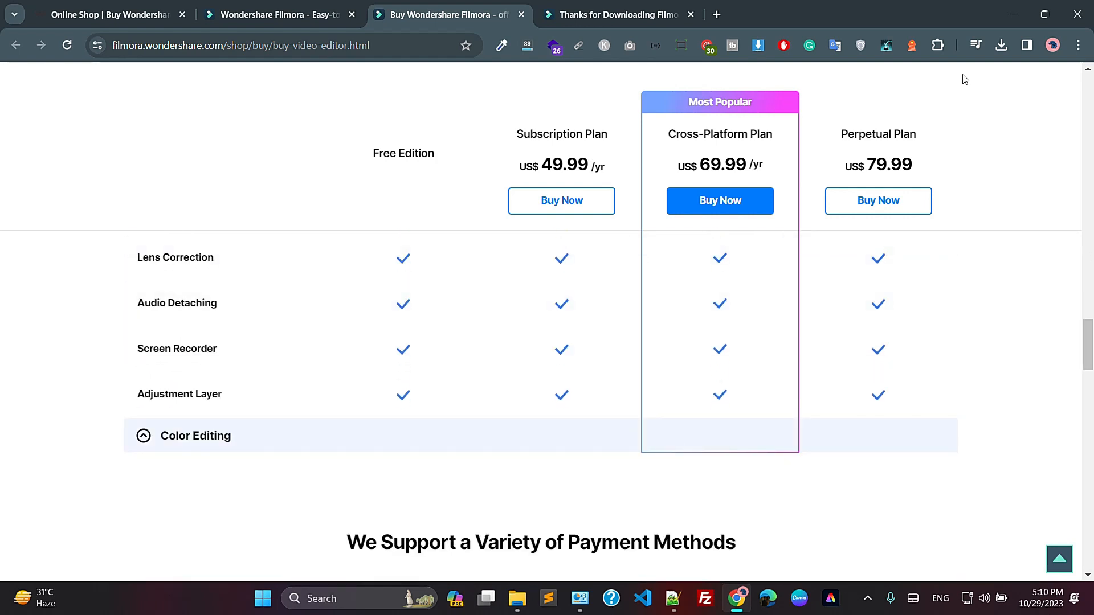
left_click(1001, 45)
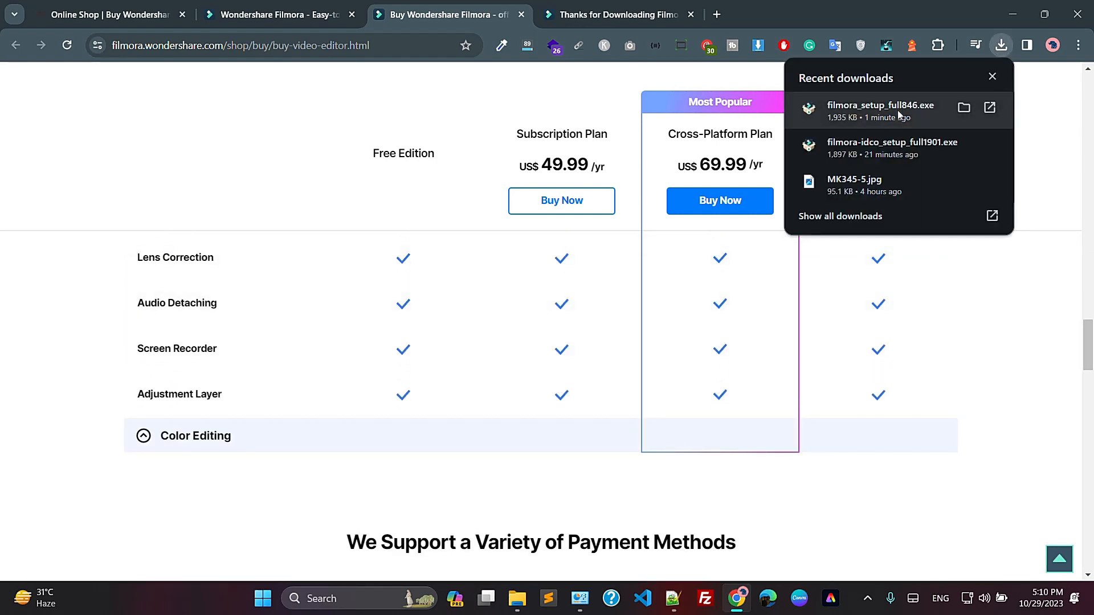
mouse_move(940, 116)
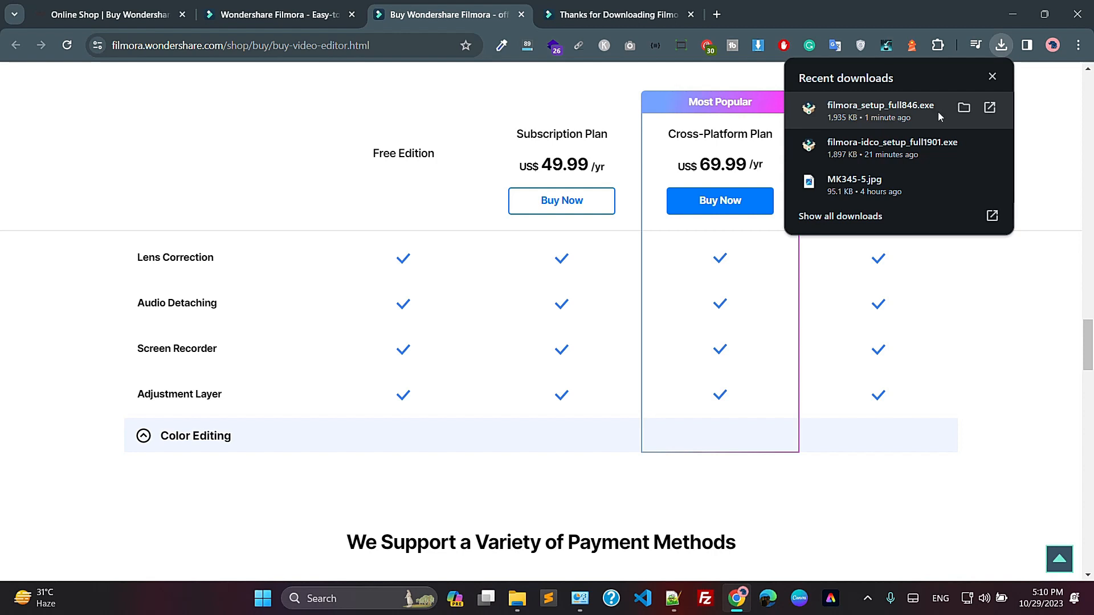
left_click(992, 76)
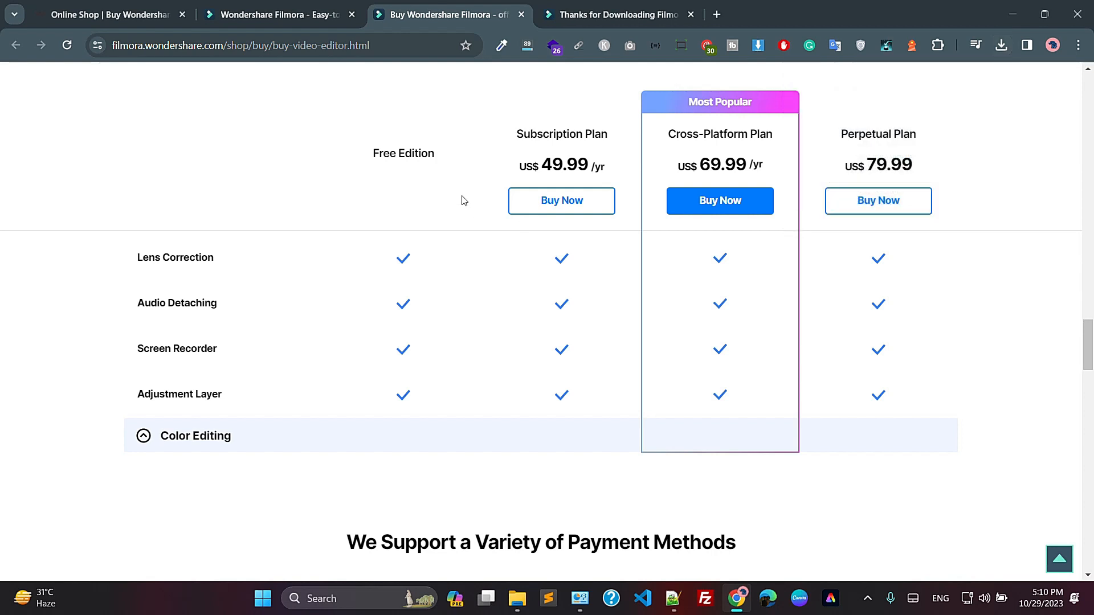
mouse_move(412, 313)
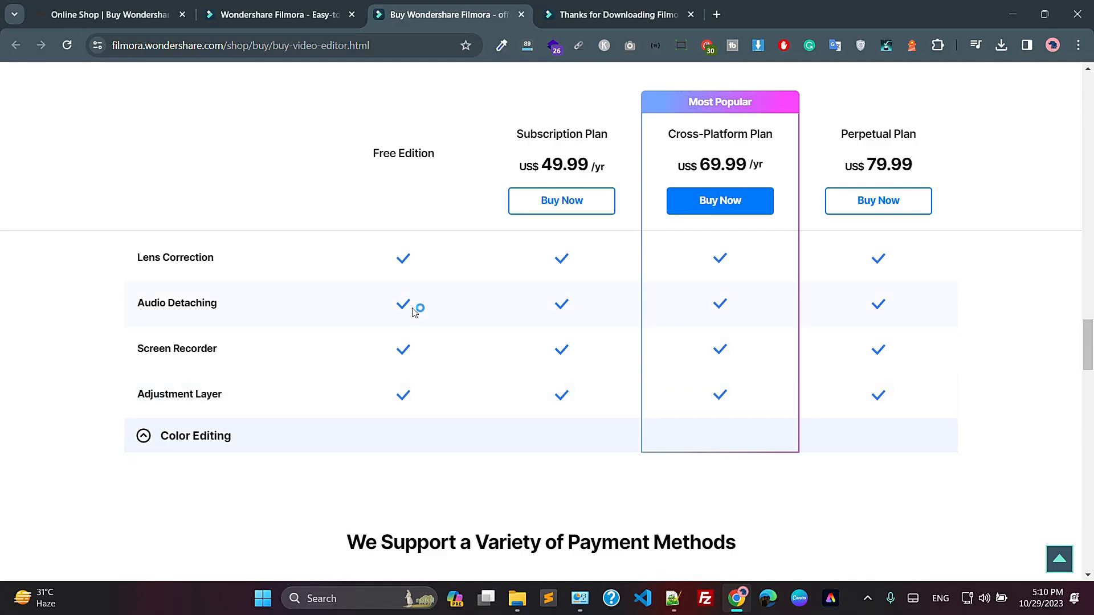
left_click(517, 598)
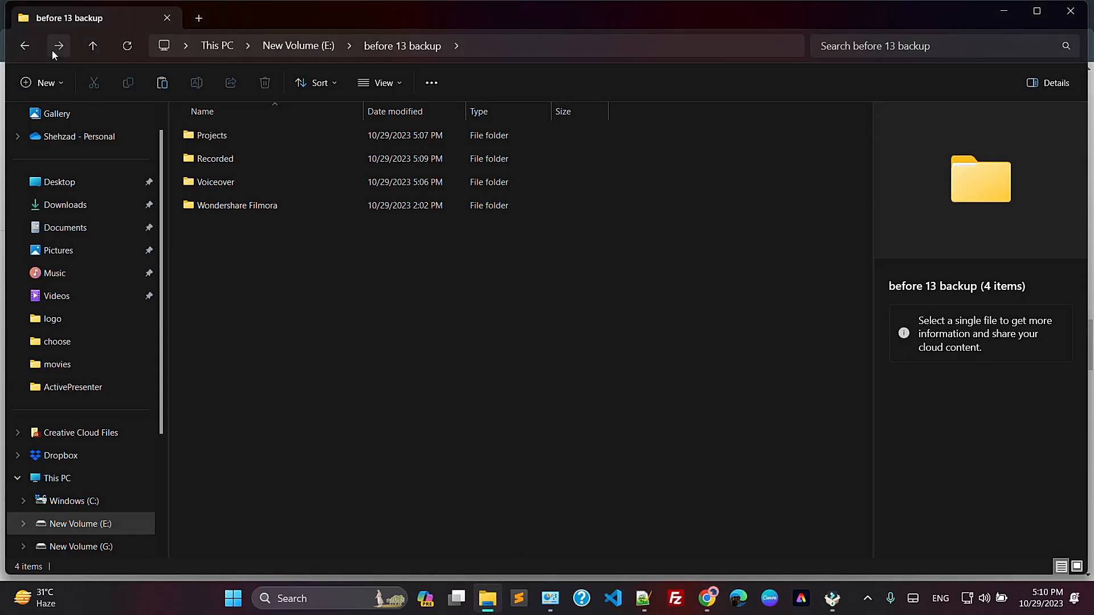
- Delete the Recorded folder from the Wondershare Filmora backup, then go to the Windows (C:) drive
double_click(238, 205)
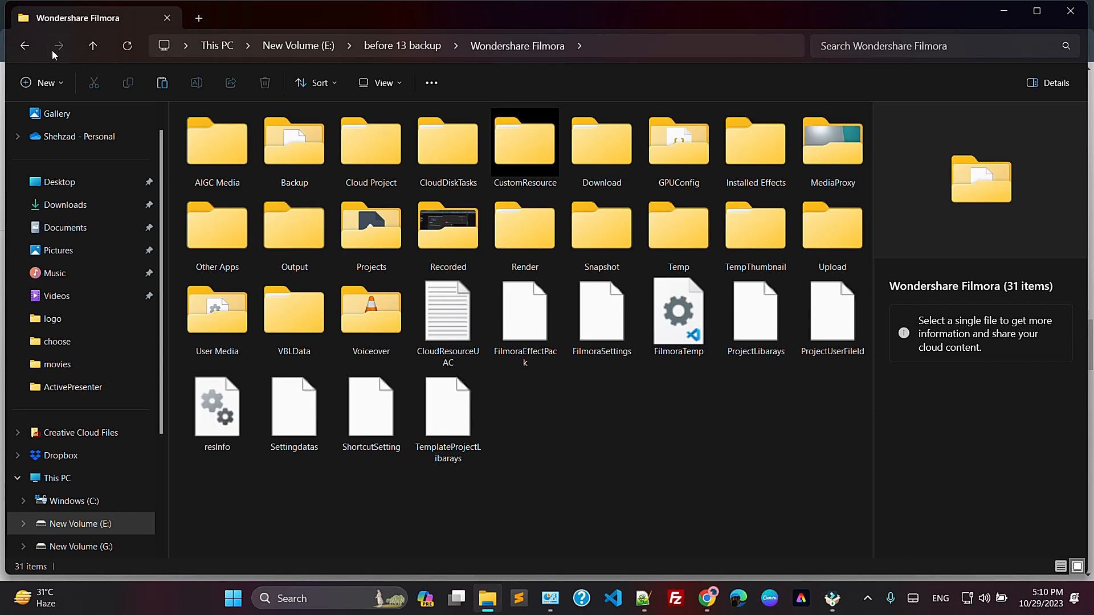
left_click(448, 232)
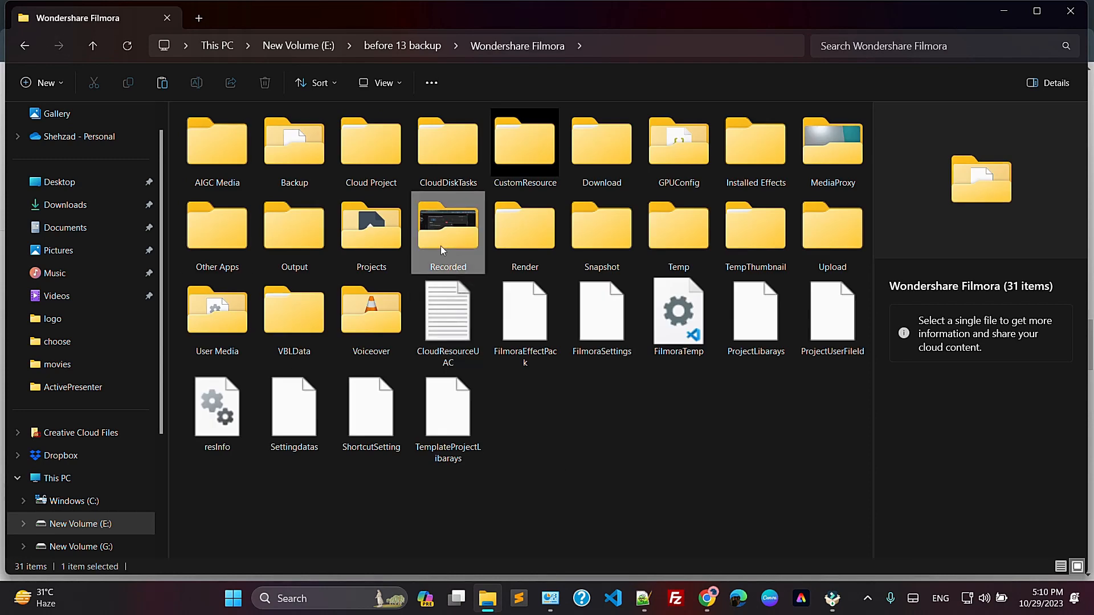
left_click(448, 227)
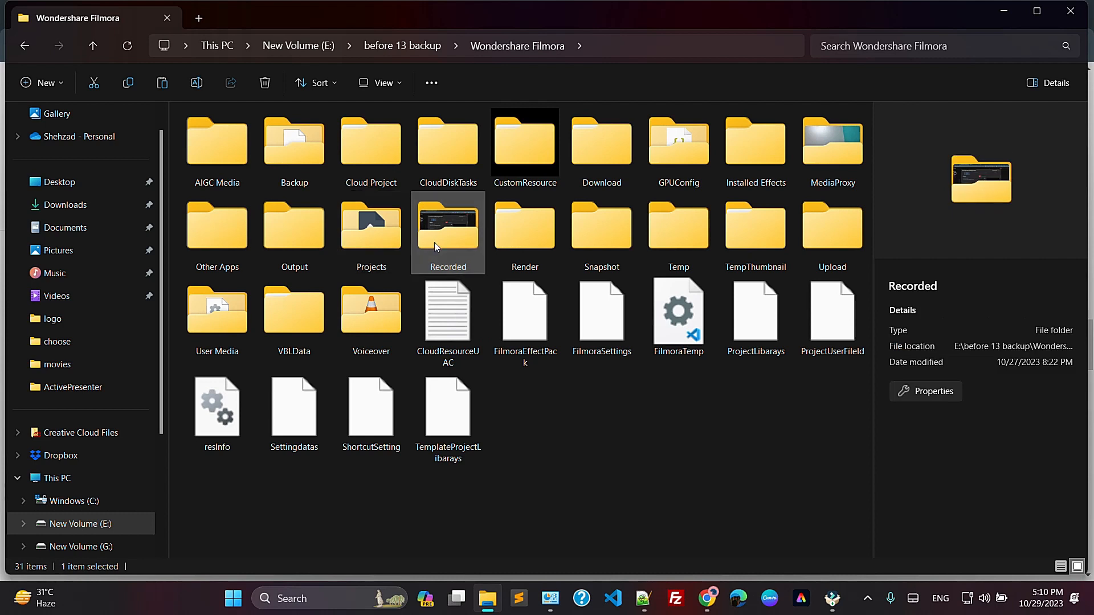
mouse_move(515, 475)
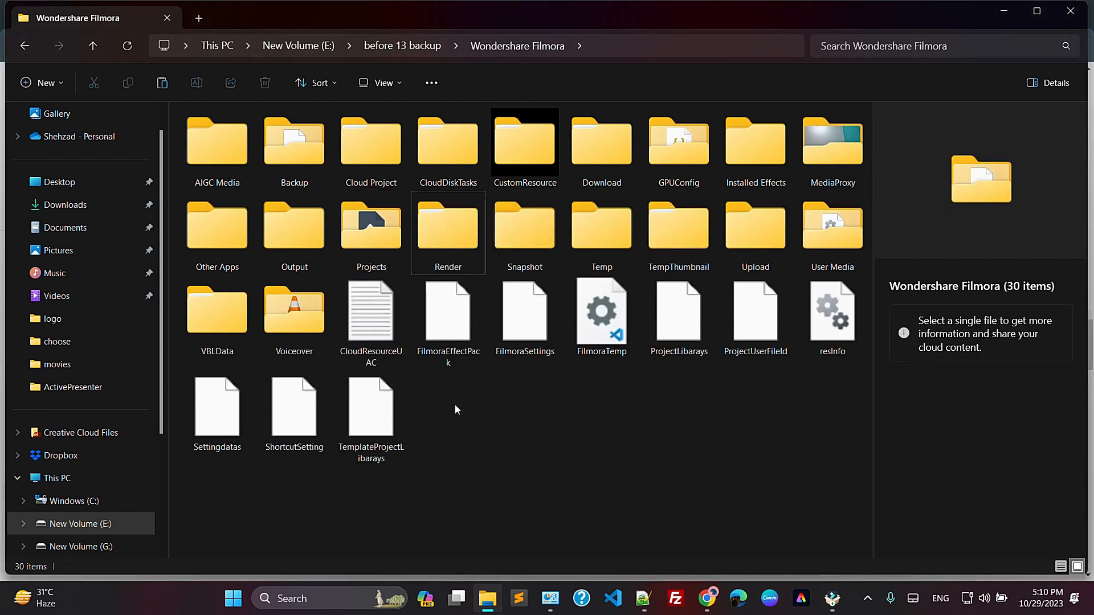
left_click(57, 478)
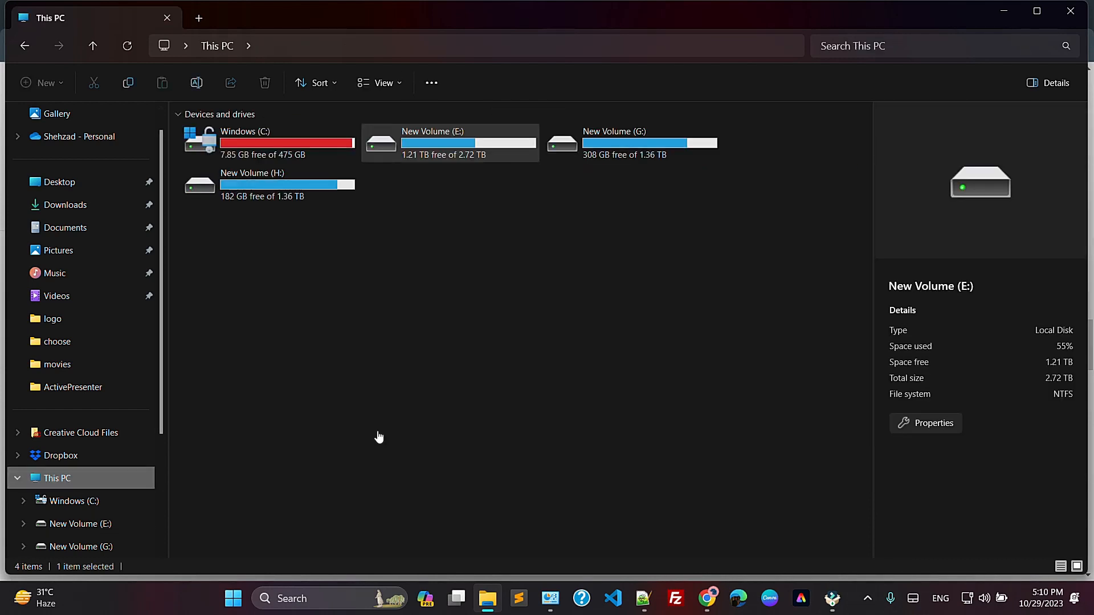
mouse_move(288, 485)
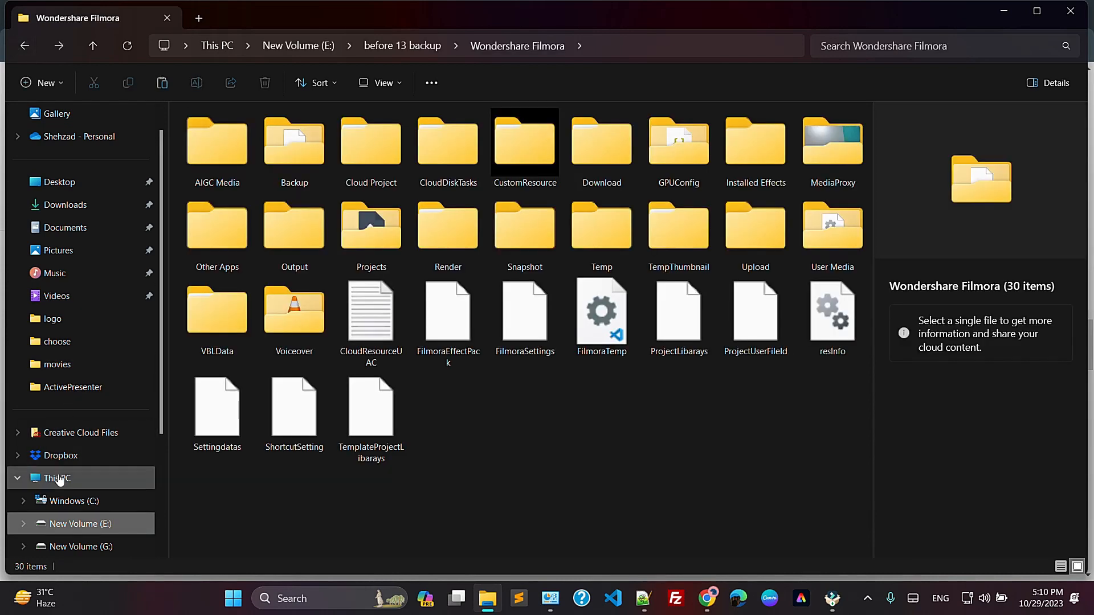
left_click(73, 502)
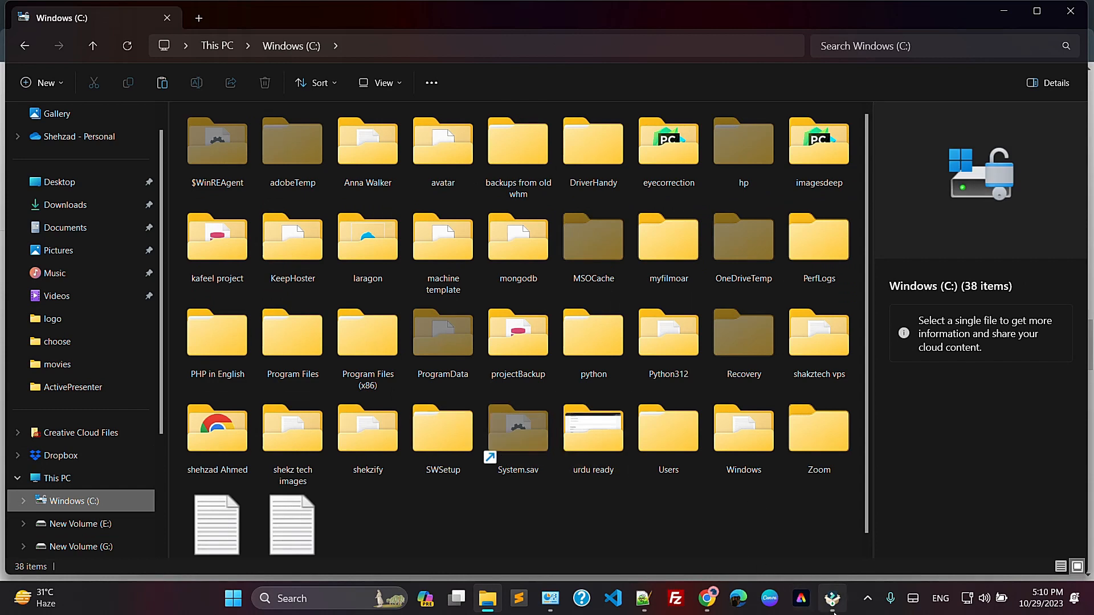
- Browse the Windows (C:) drive for an install folder and keep the default C:\Program Files\
left_click(832, 597)
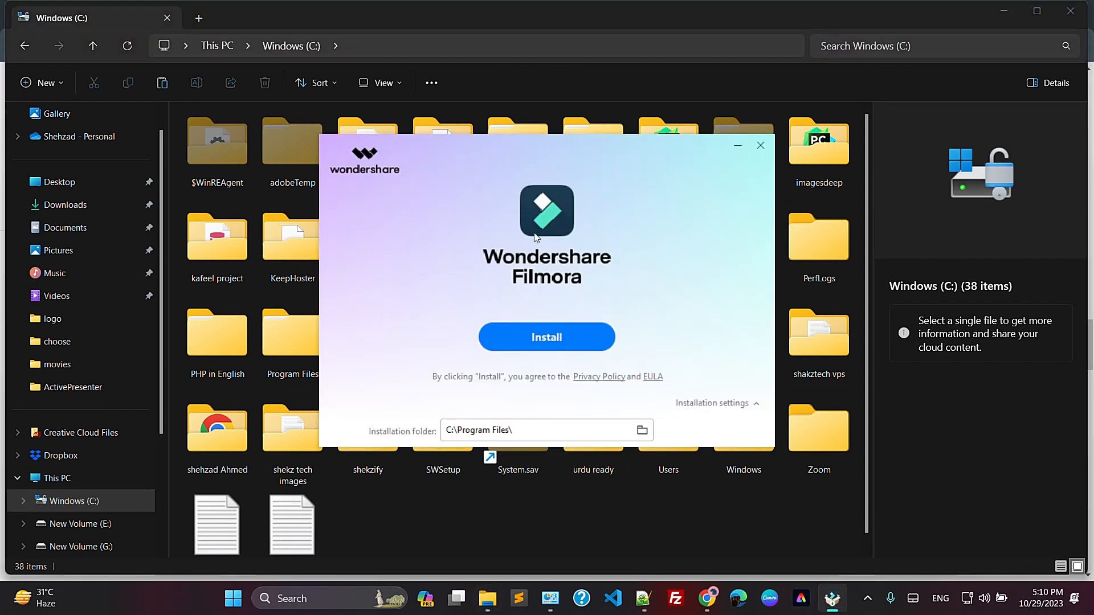
mouse_move(392, 328)
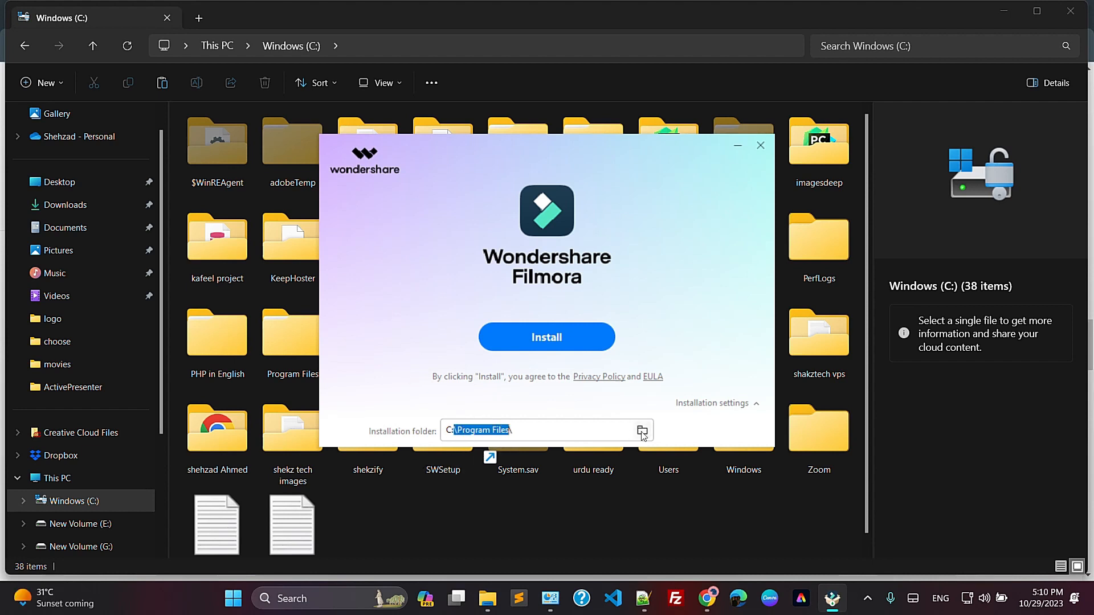
left_click(643, 431)
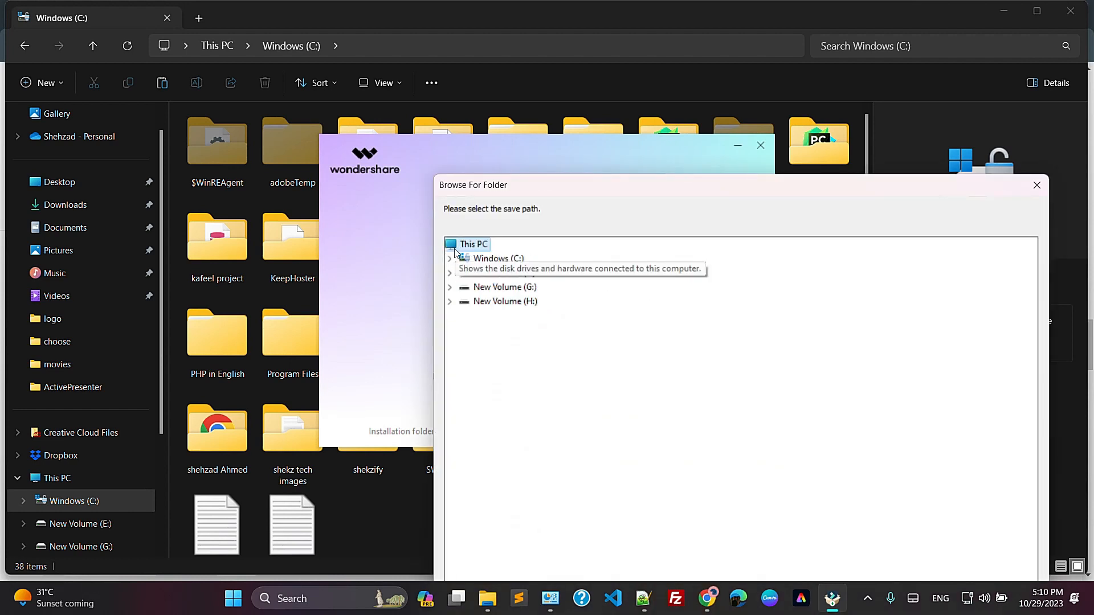
left_click(449, 257)
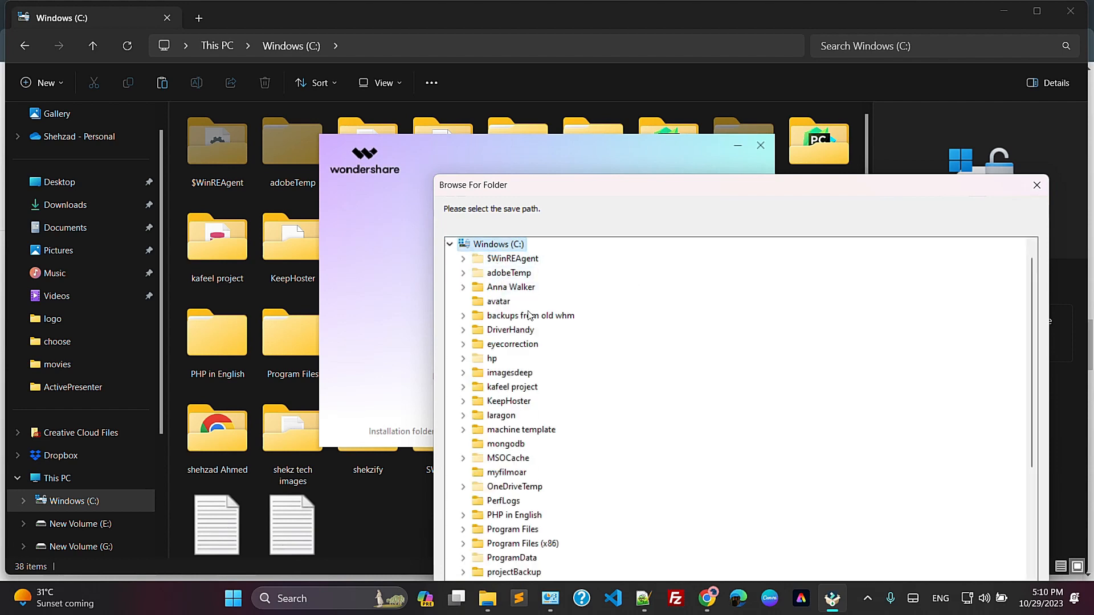
scroll("down", 3)
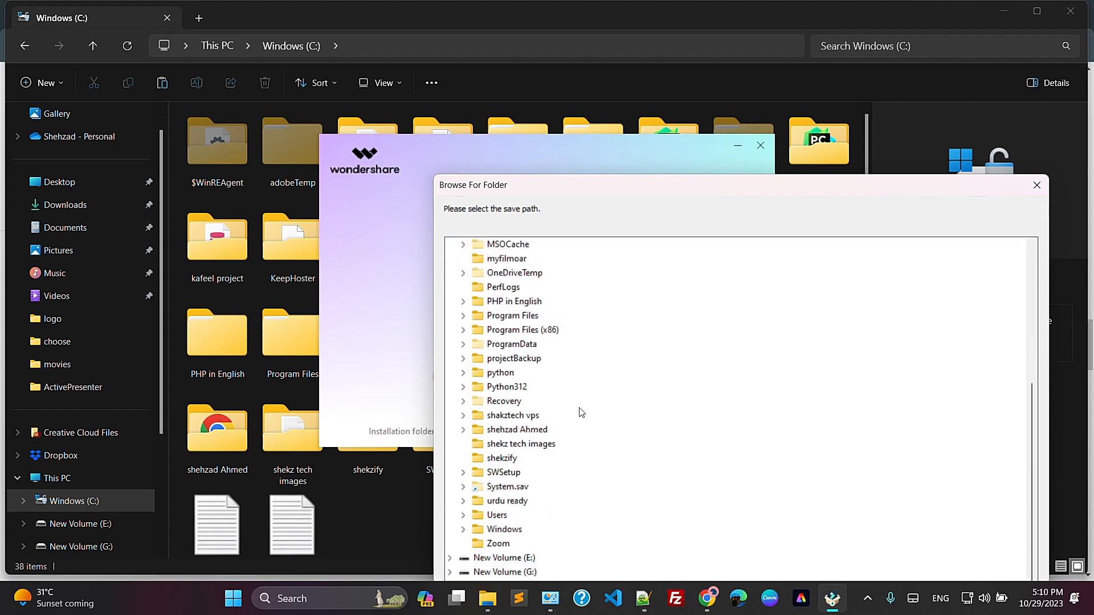
scroll("up", 3)
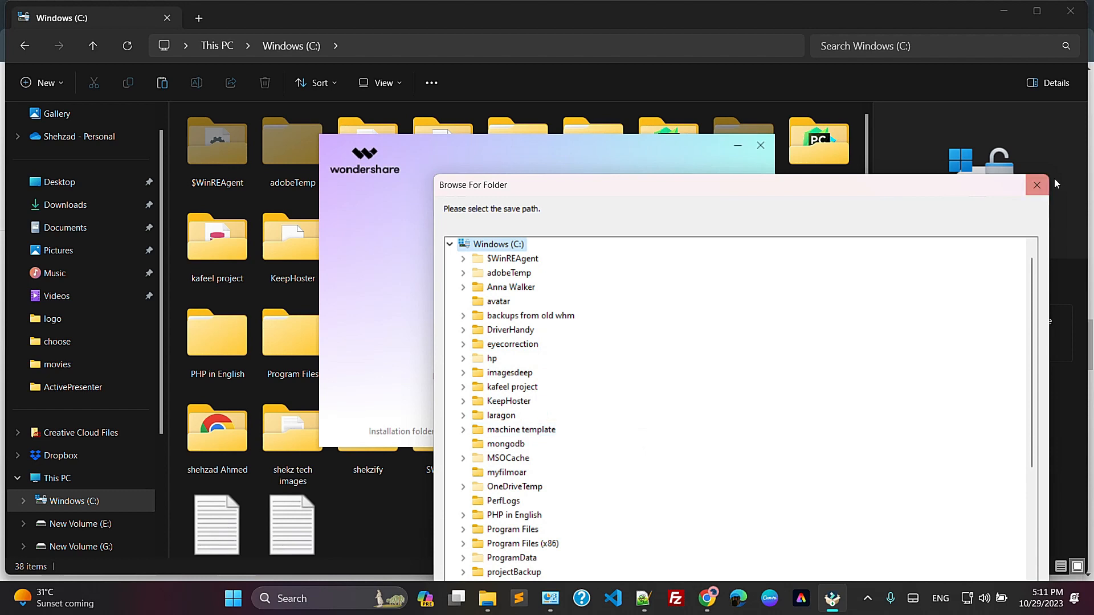
left_click(1037, 185)
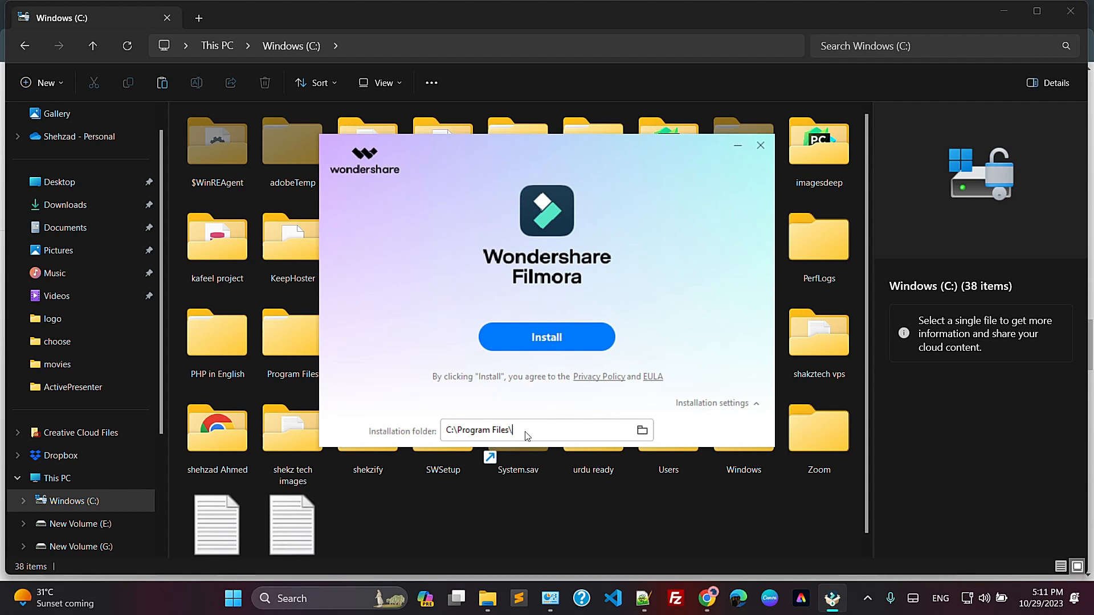
- Begin installing Filmora into C:\Program Files
left_click(547, 336)
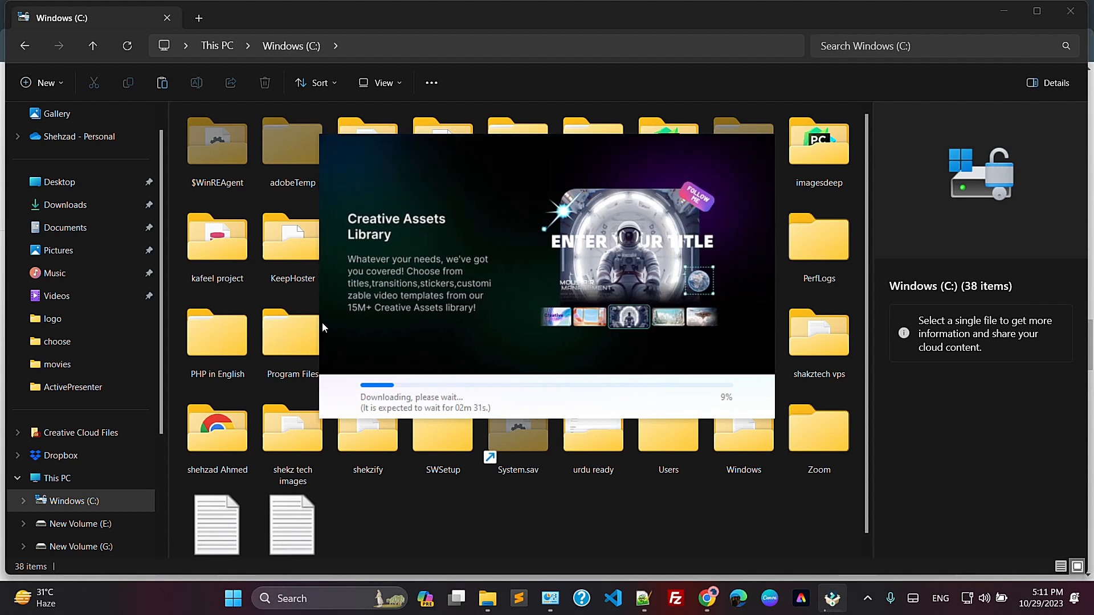
mouse_move(359, 367)
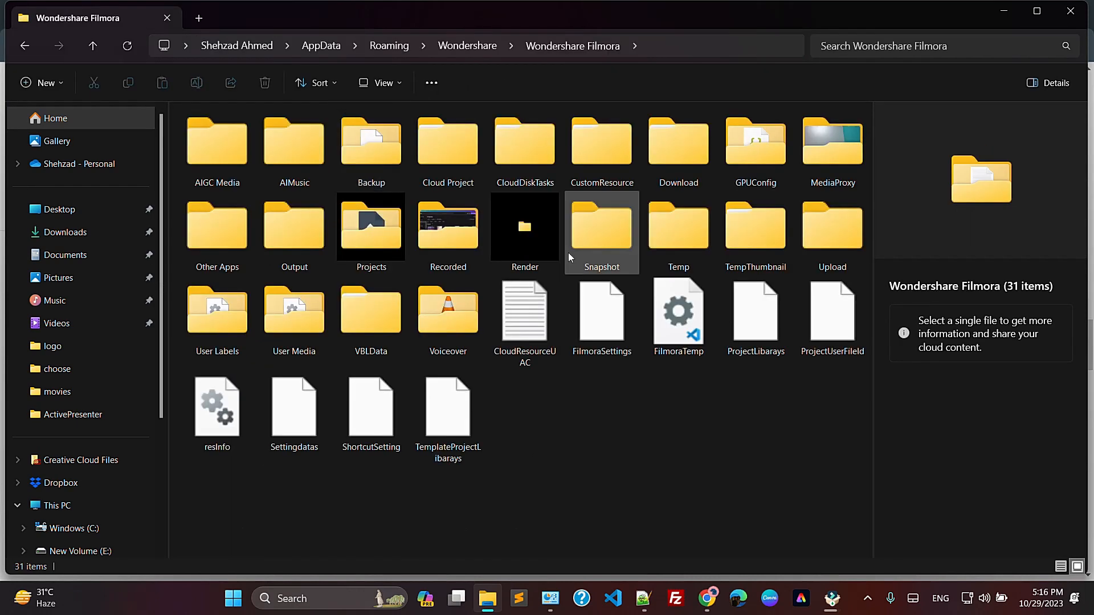
- Go to This PC to list the computer's drives and their free space
left_click(448, 226)
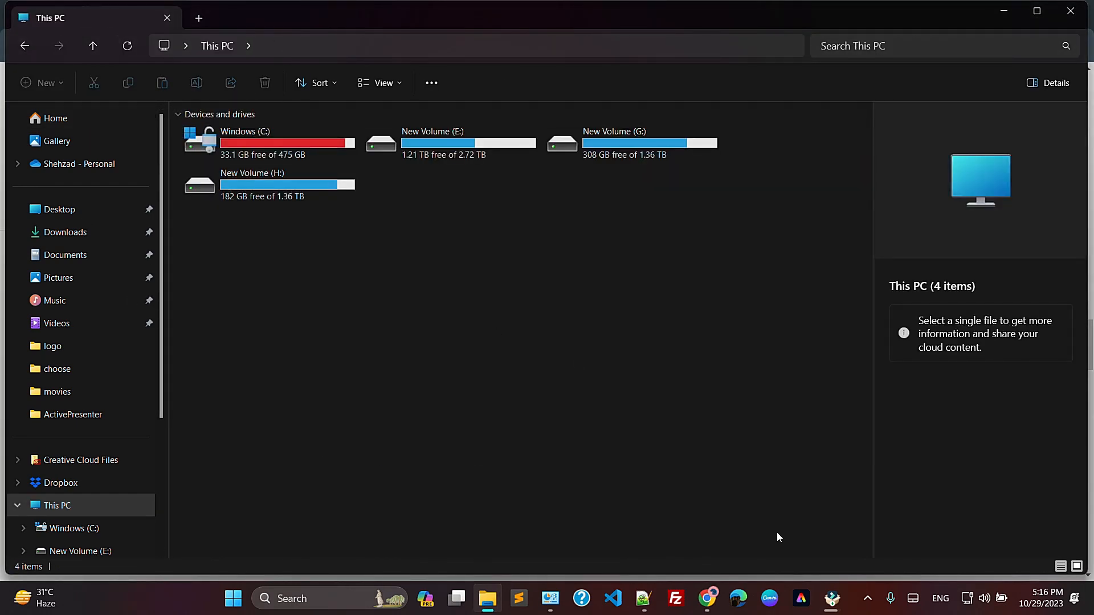
mouse_move(486, 469)
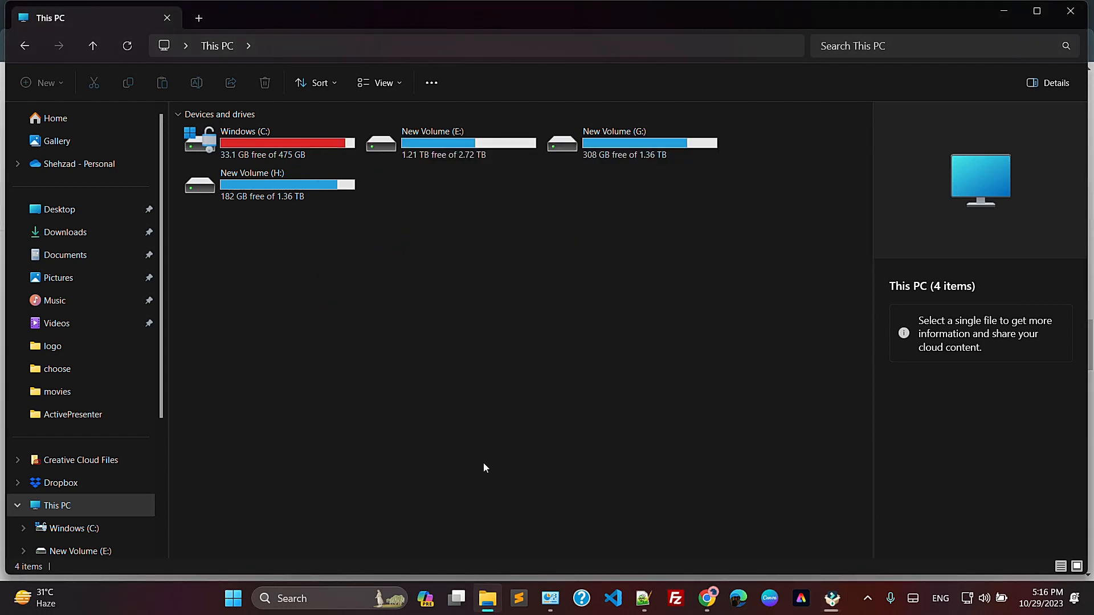
mouse_move(480, 466)
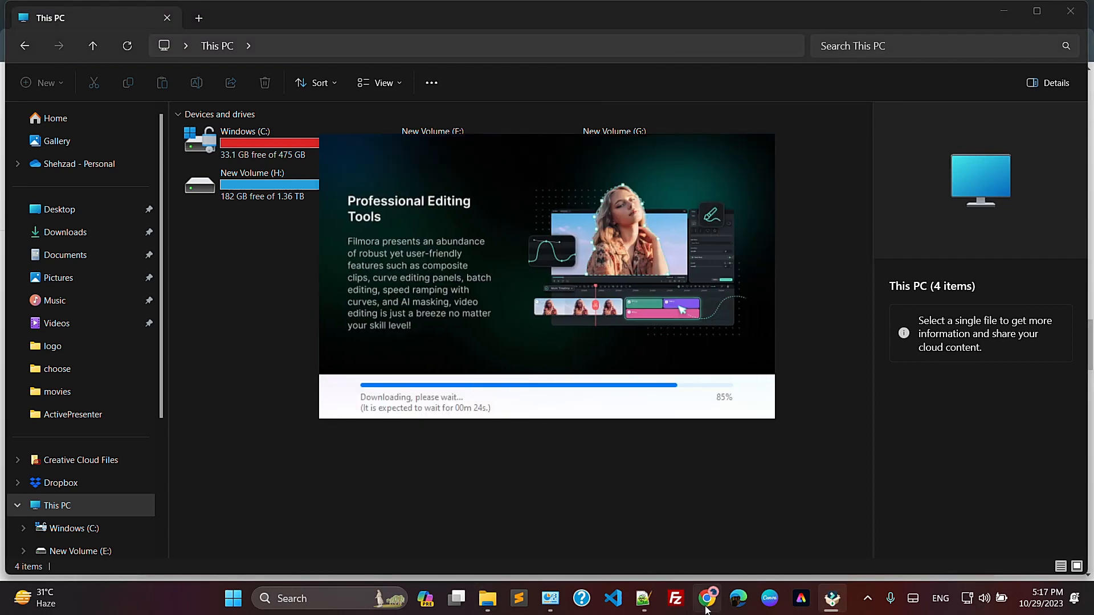
- Bring up the Filmora pricing page comparing Subscription, Cross-Platform and Perpetual plans
left_click(707, 597)
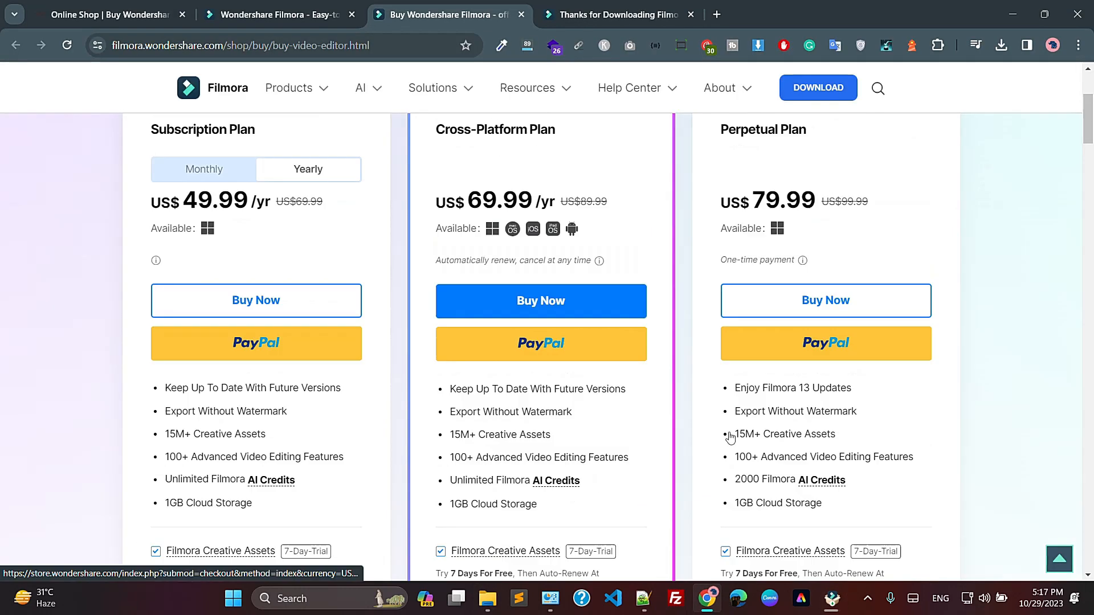
scroll("down", 3)
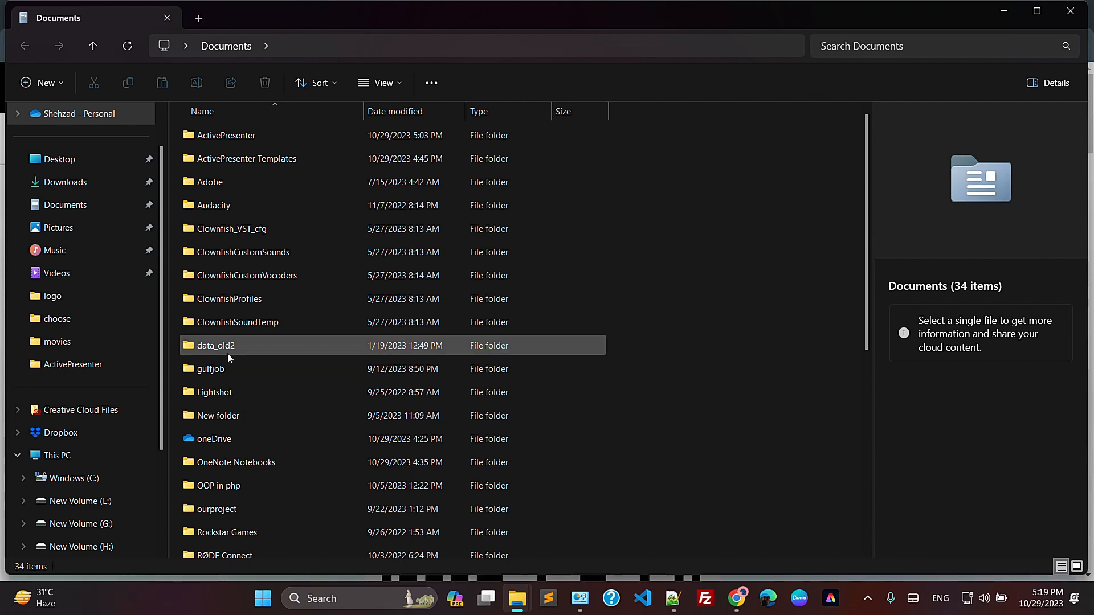
- Display the 34-item Documents folder as large icons, showing the Wondershare folders
left_click(380, 82)
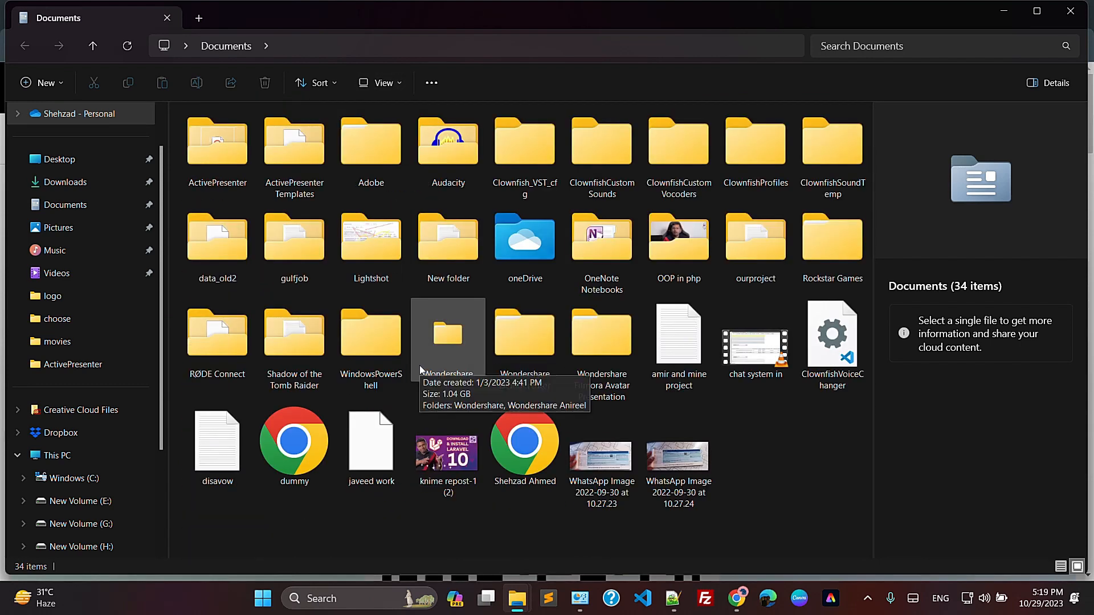
mouse_move(846, 492)
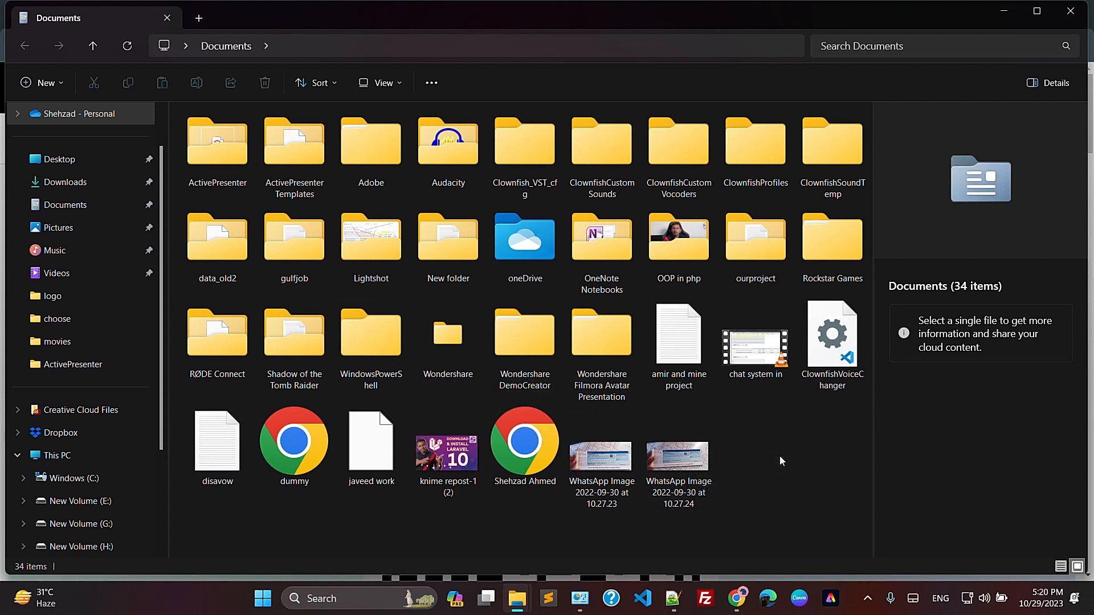
left_click(867, 599)
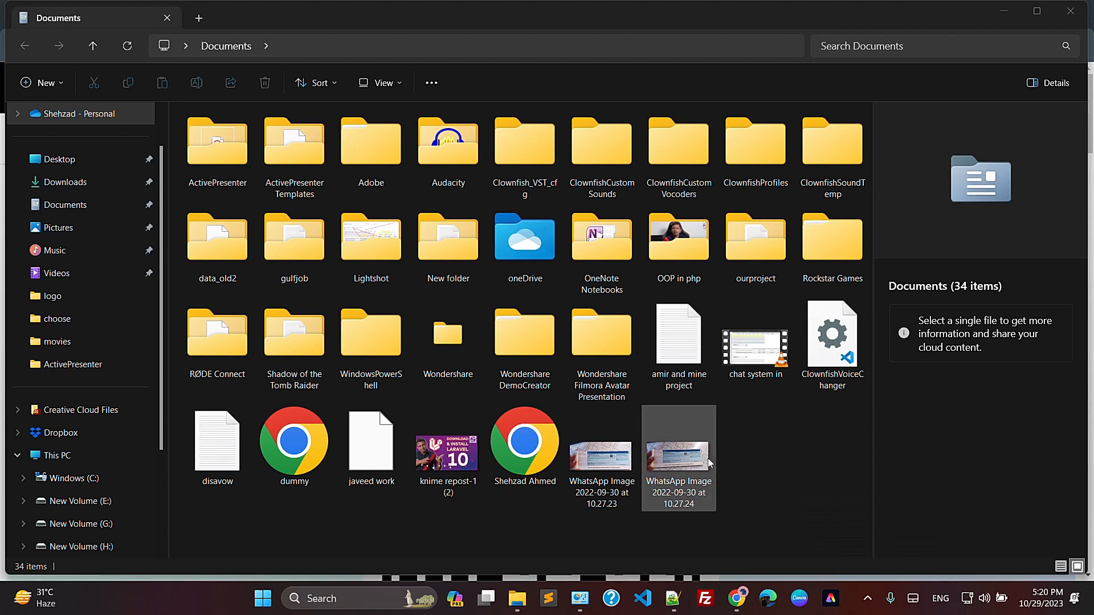
mouse_move(441, 396)
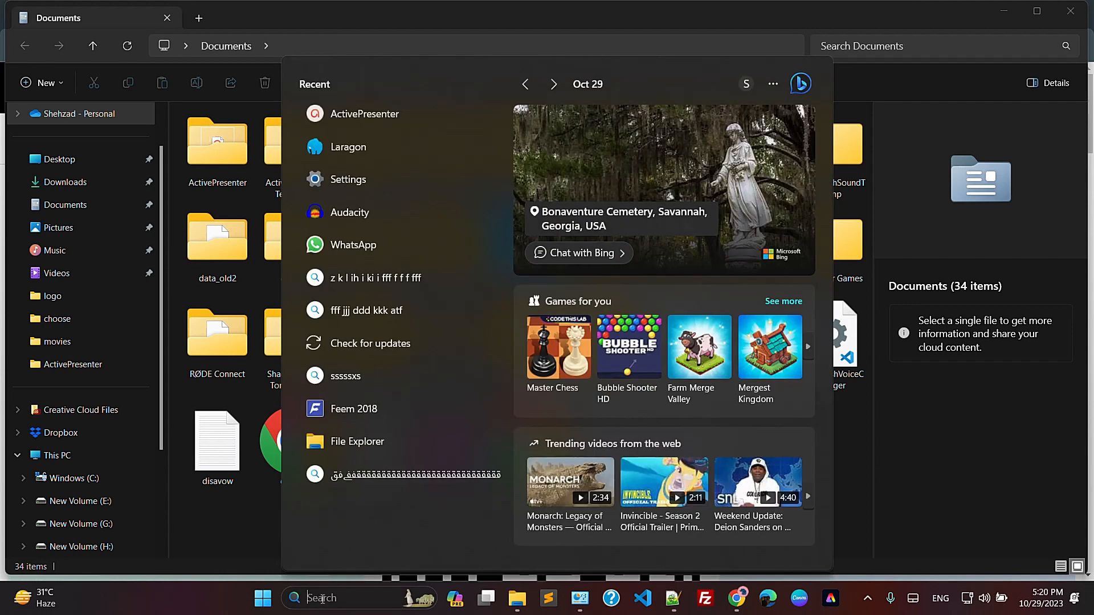
- Find Wondershare Filmora Launcher.exe via taskbar search for 'filmo' and launch it
type("filmo")
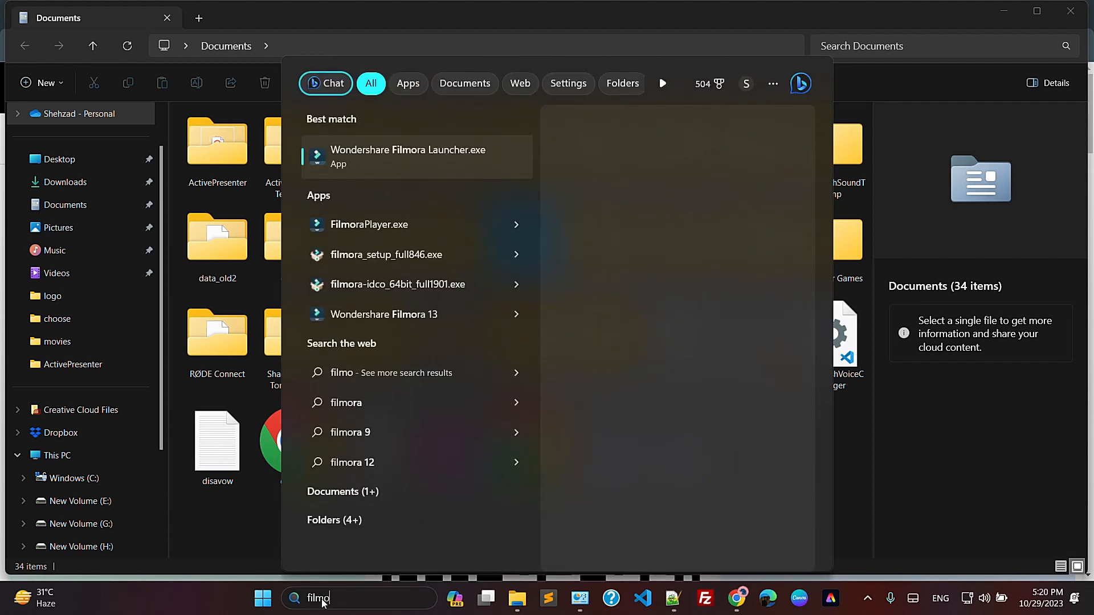
type("firefox")
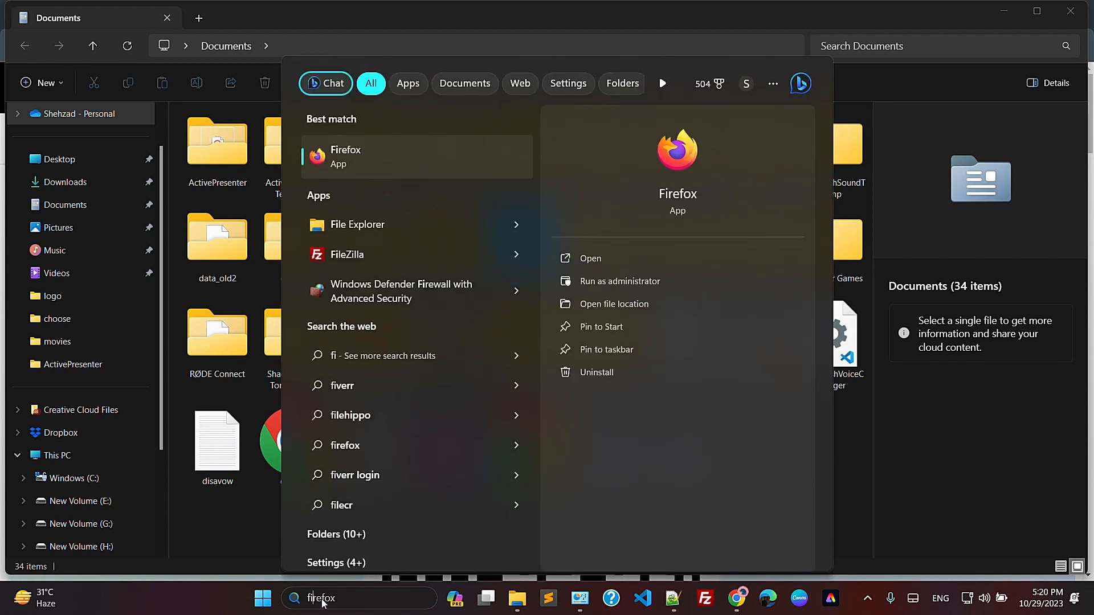
type("file Explorer")
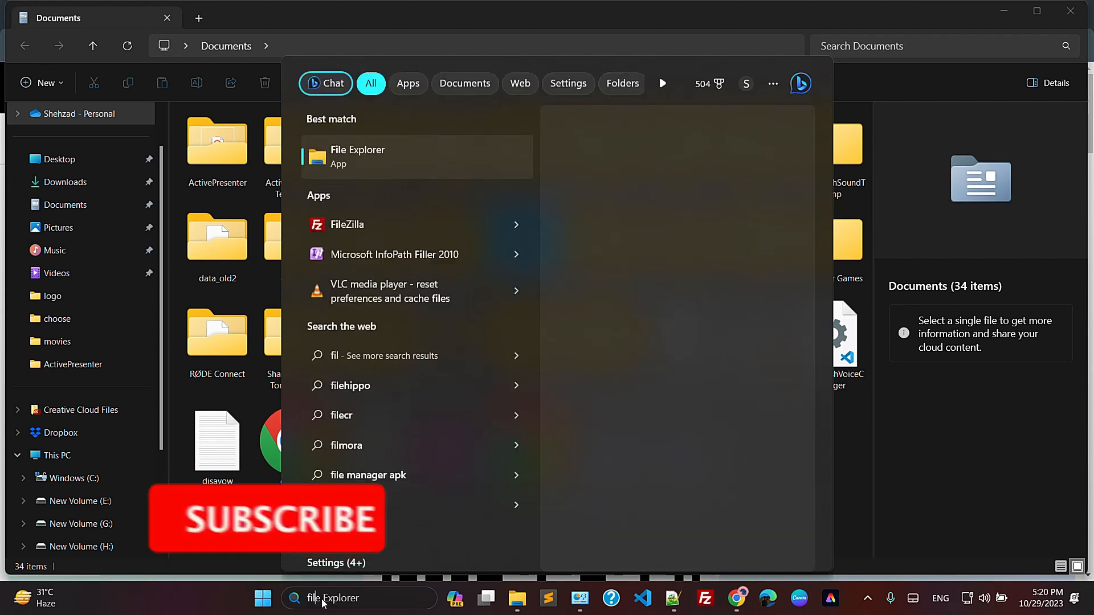
type("filmo")
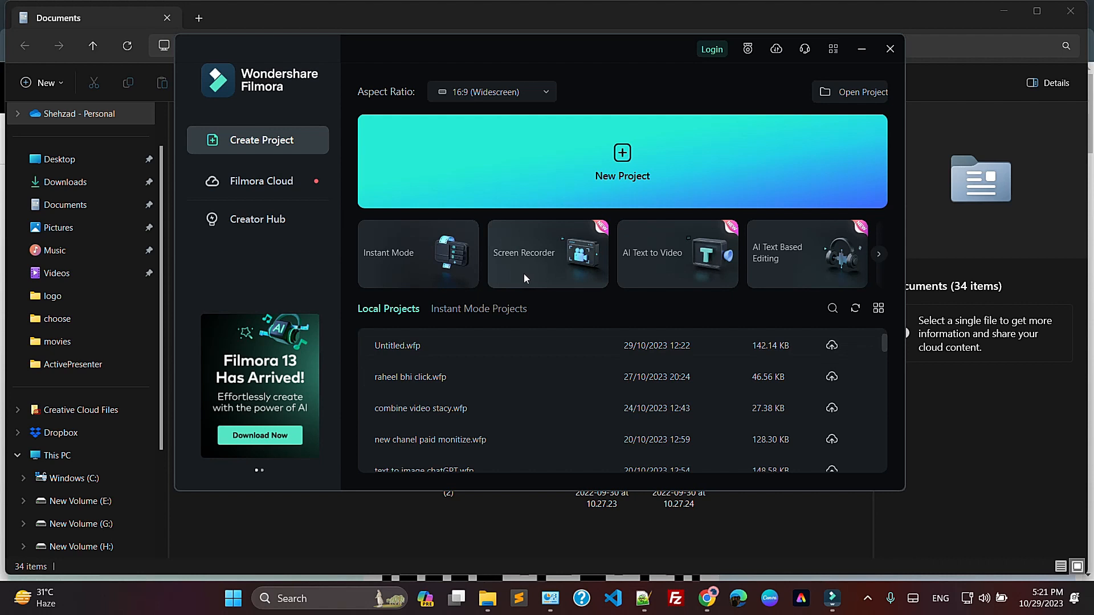
- Begin Wondershare account sign-in via Login on the Filmora start window
scroll("down", 3)
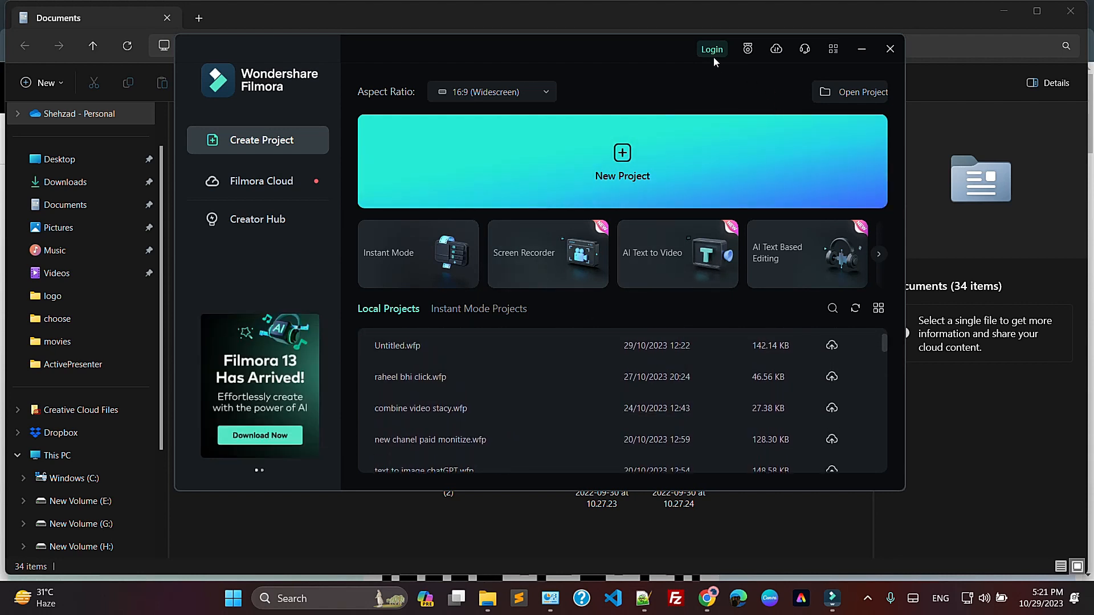
left_click(711, 49)
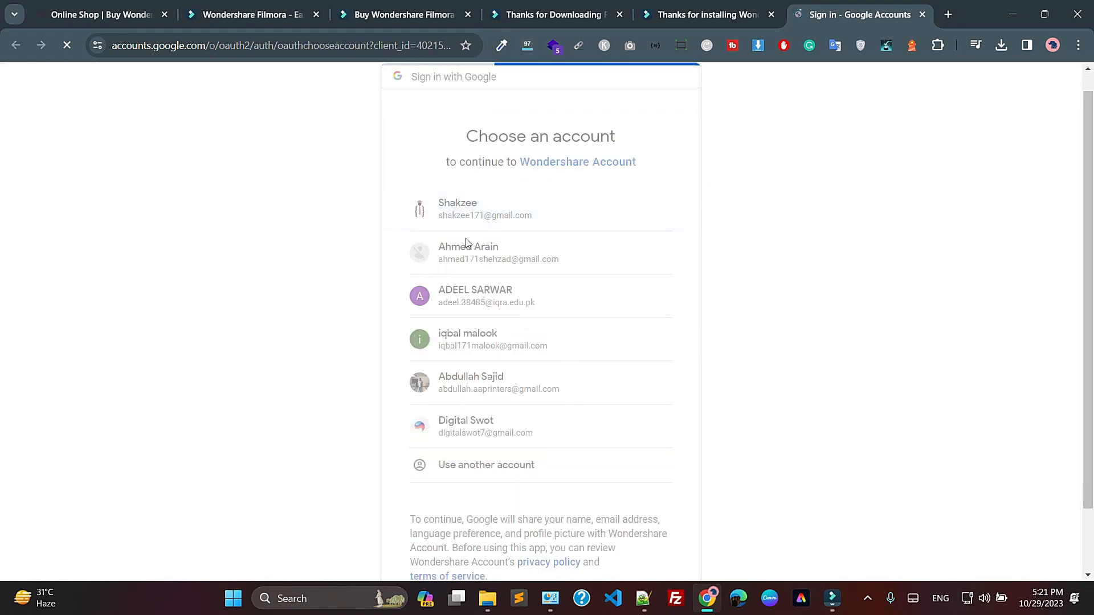
- Choose the first Google account to complete the Wondershare login
left_click(486, 208)
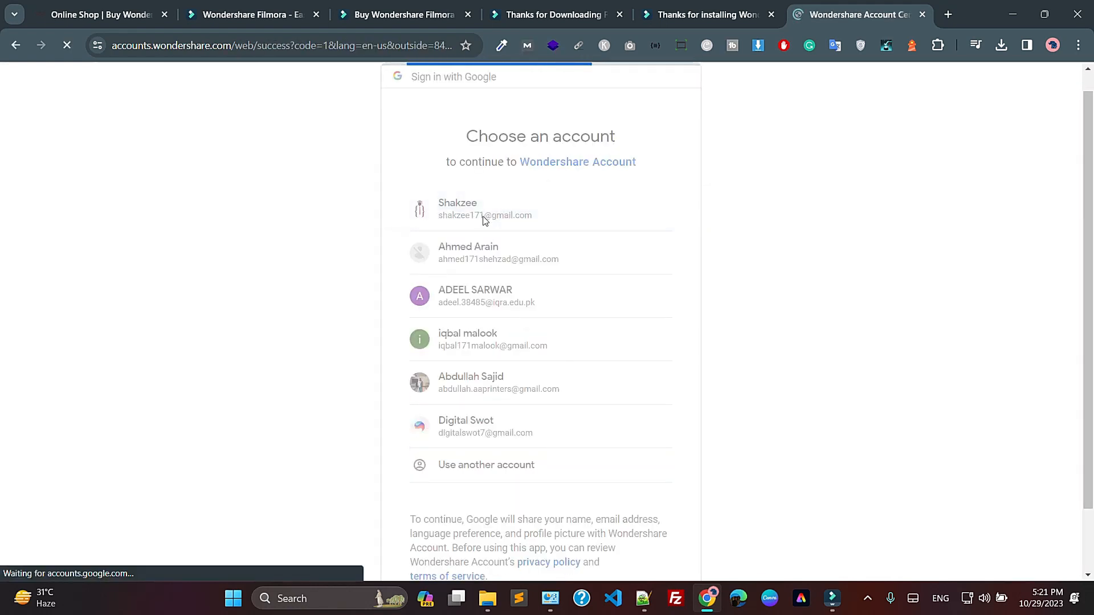
left_click(486, 211)
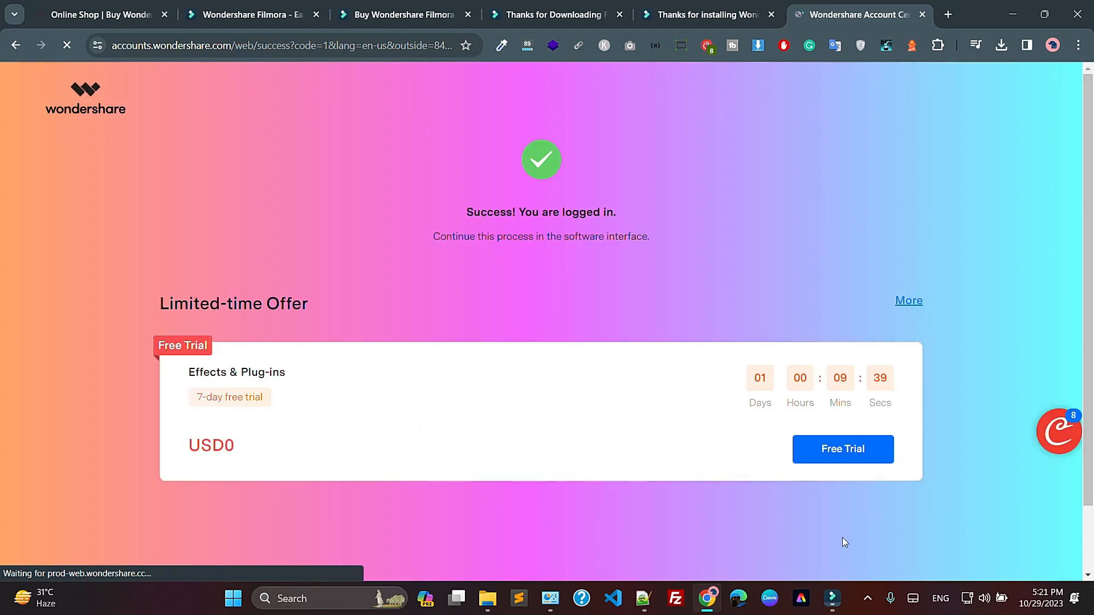